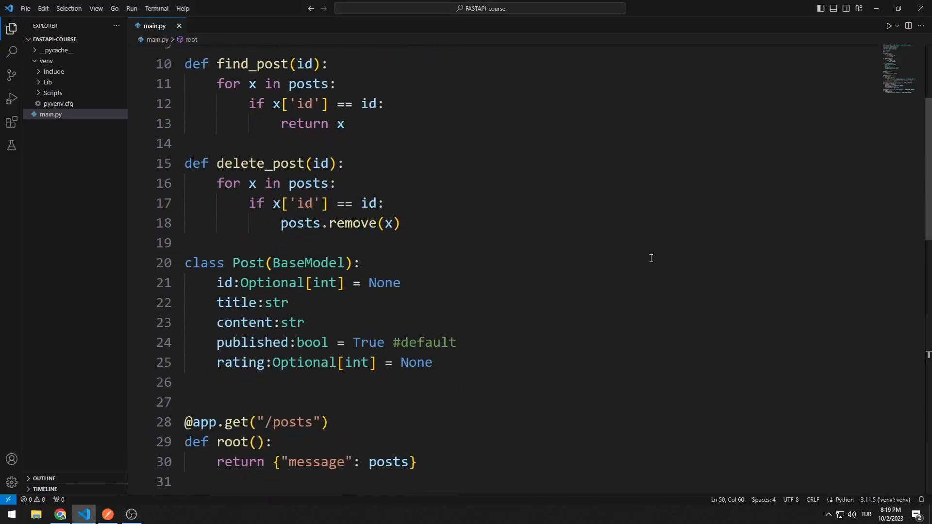
- Scroll through the main.py endpoints and open the integrated terminal with Ctrl+`
scroll("down", 3)
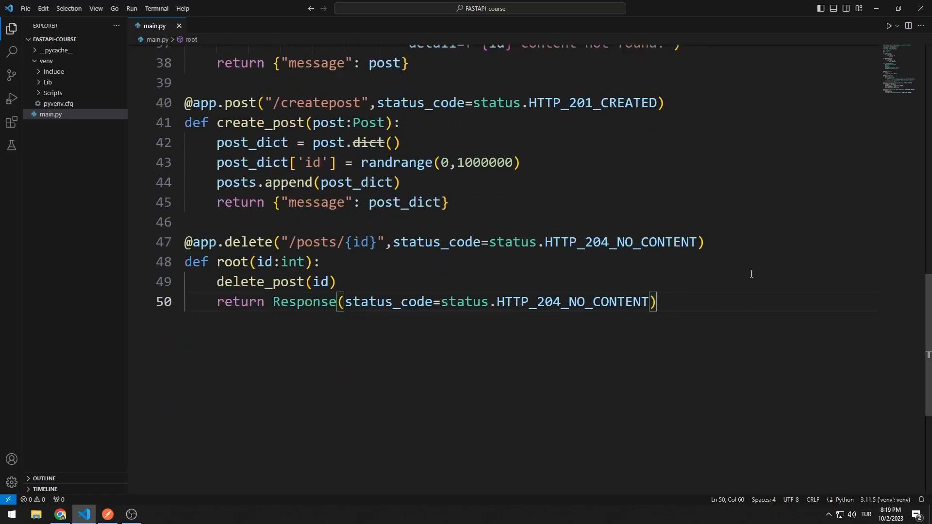
scroll("down", 3)
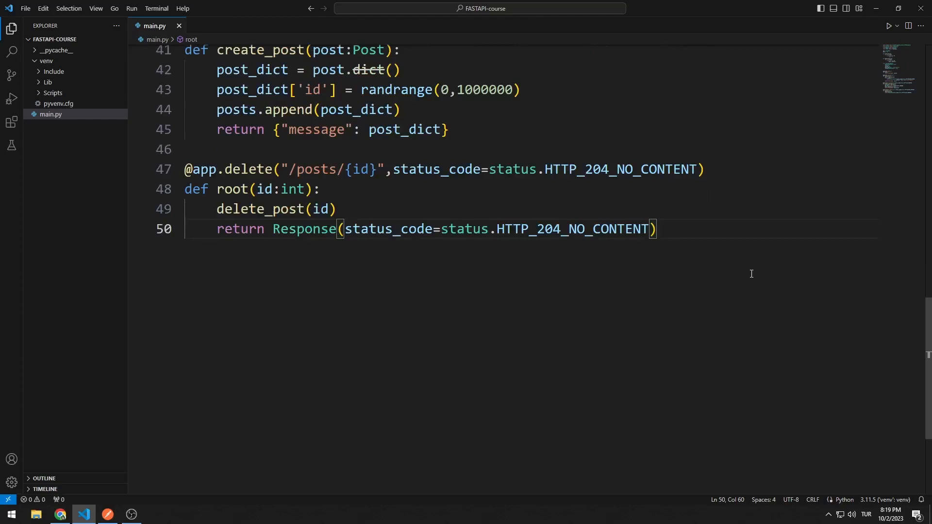
key("ctrl+`")
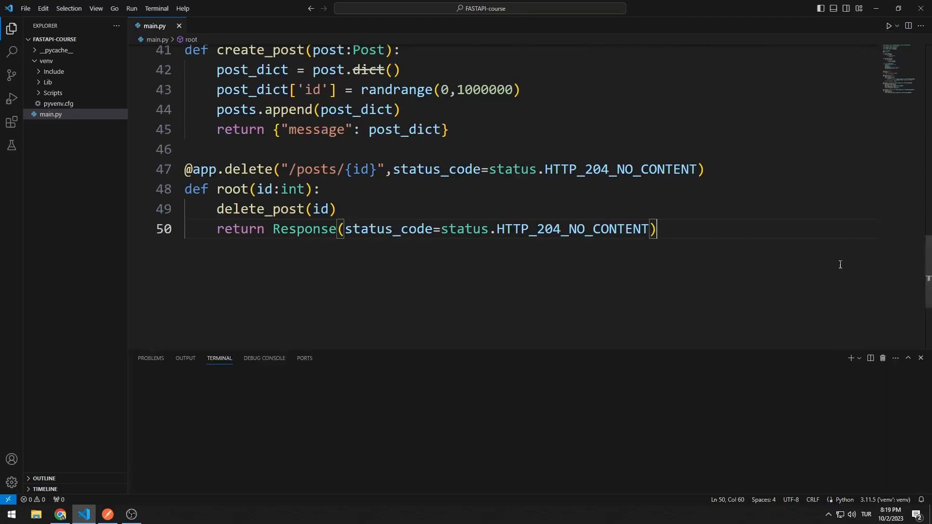
- Start a Command Prompt terminal and run uvicorn main:app --reload
left_click(860, 358)
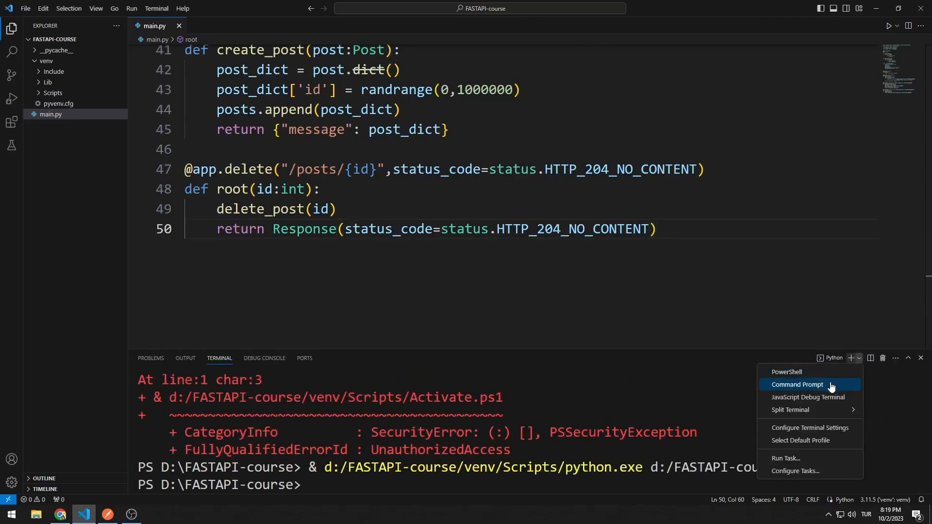
left_click(797, 385)
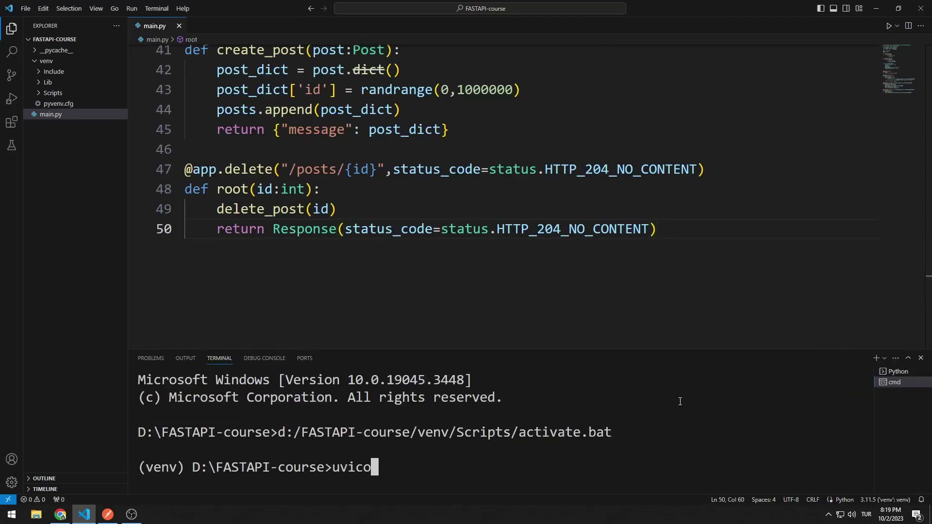
type("rn main:app --reload")
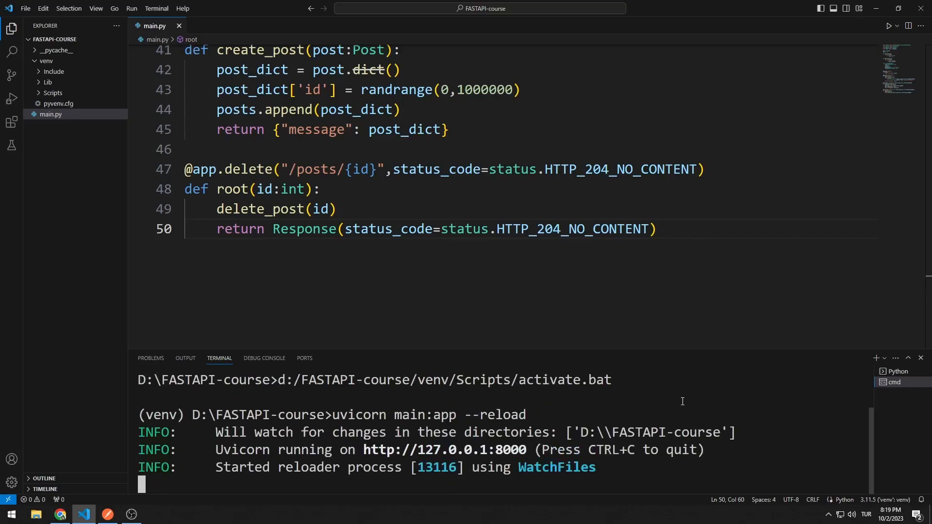
- In Postman, send the createpost request twice to create turtle code-0 and turtle code-1
left_click(106, 515)
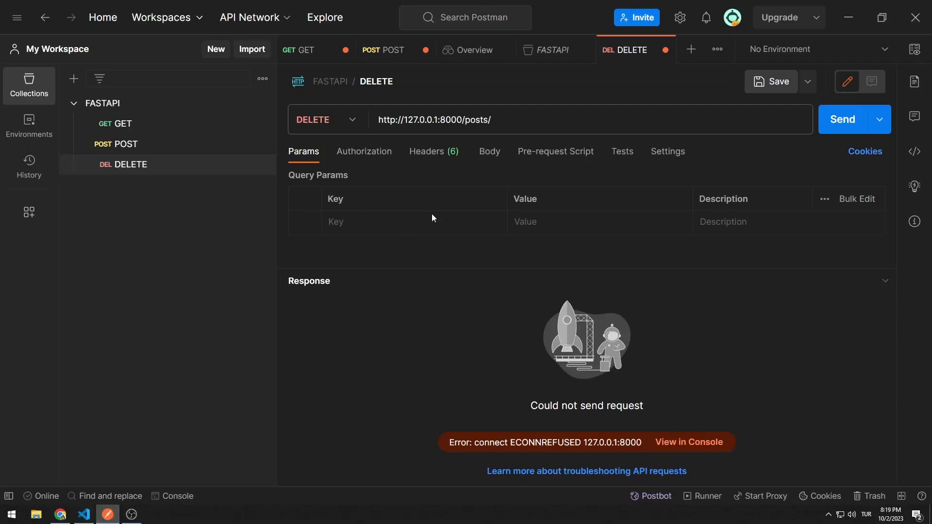
left_click(305, 50)
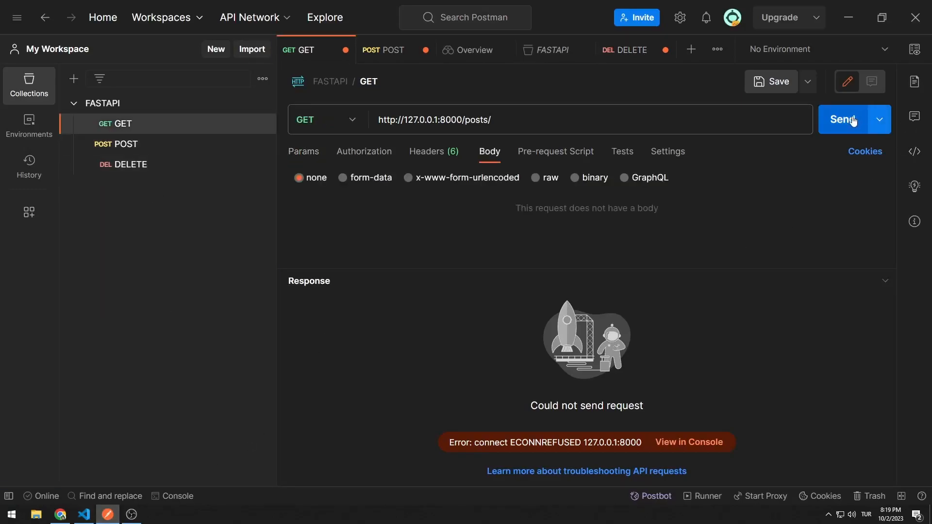
left_click(844, 119)
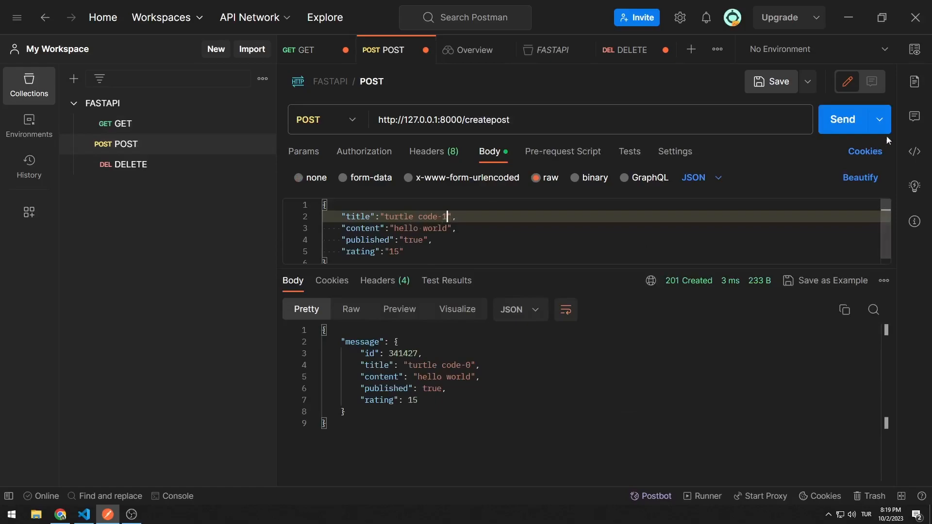
left_click(842, 119)
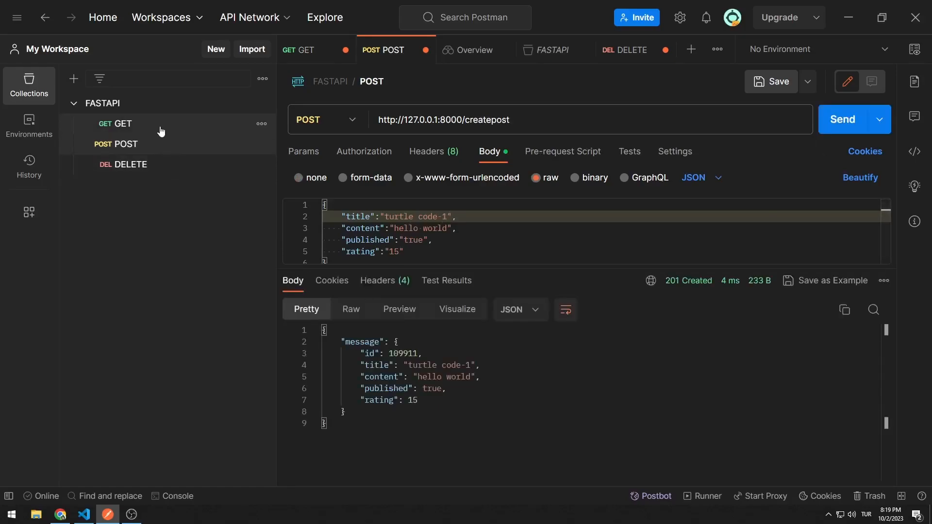
- List all posts and fetch the single post 109911
left_click(298, 50)
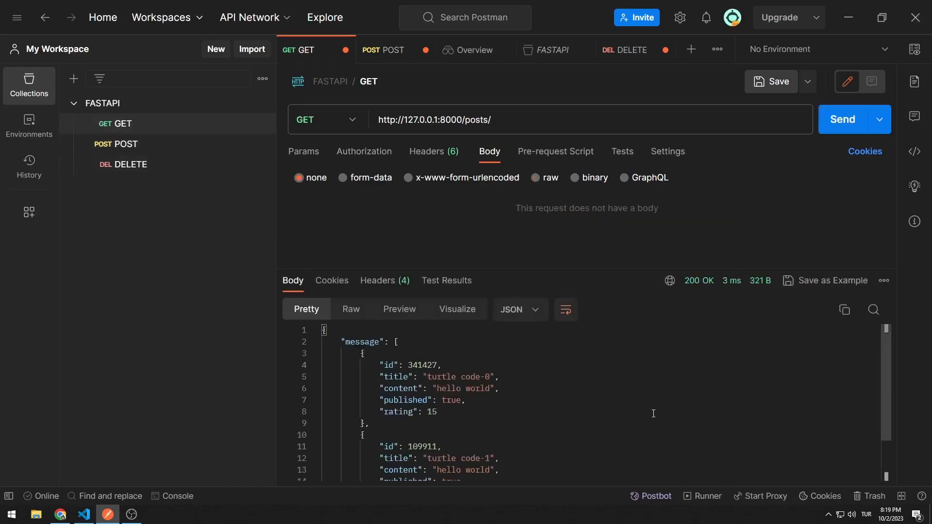
scroll("down", 3)
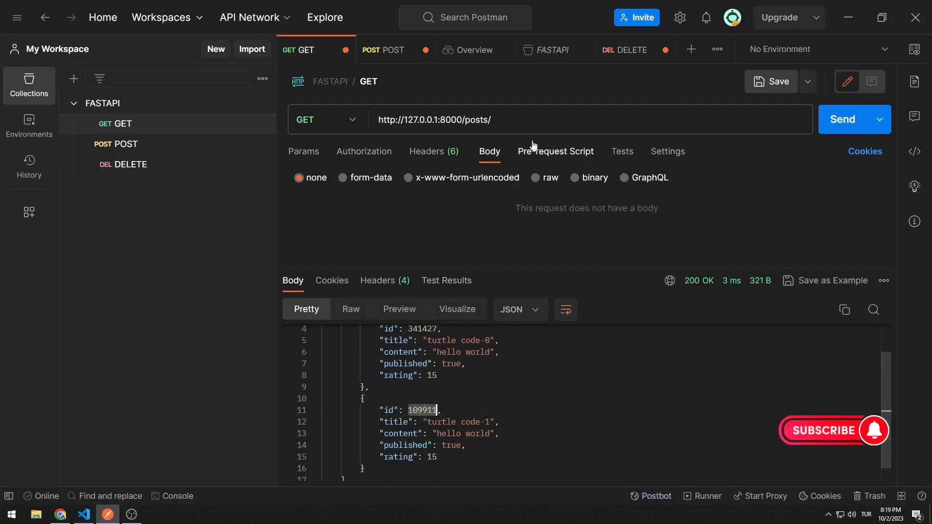
left_click(843, 119)
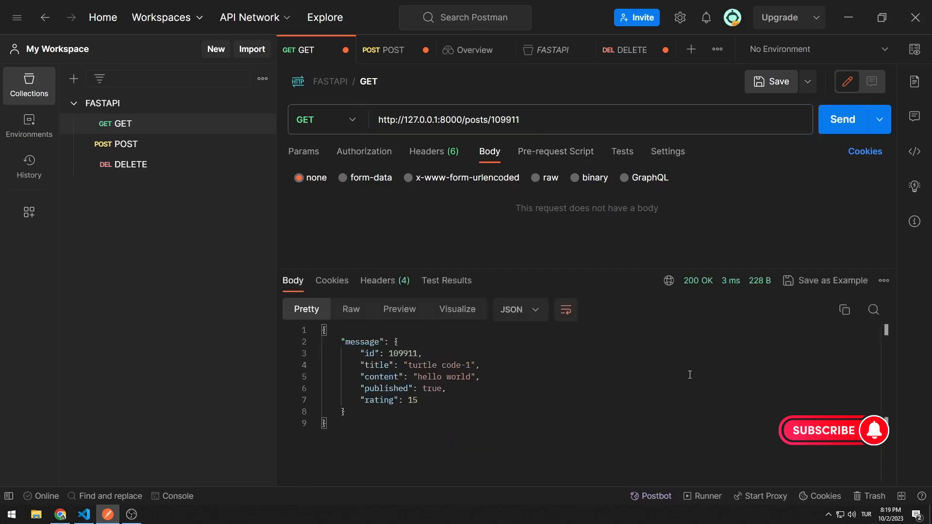
left_click(633, 50)
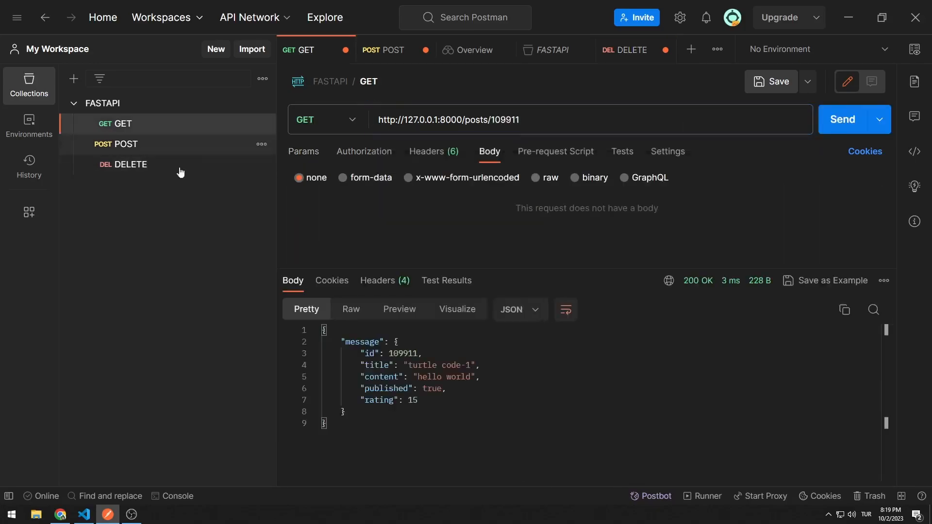
- Delete each post including 341427, confirm the empty posts list, and return to VS Code
left_click(843, 119)
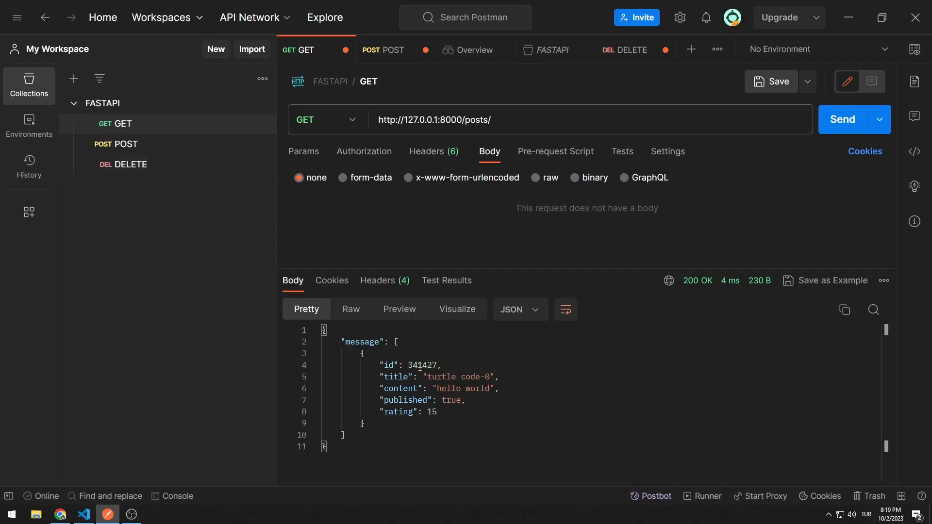
left_click(632, 50)
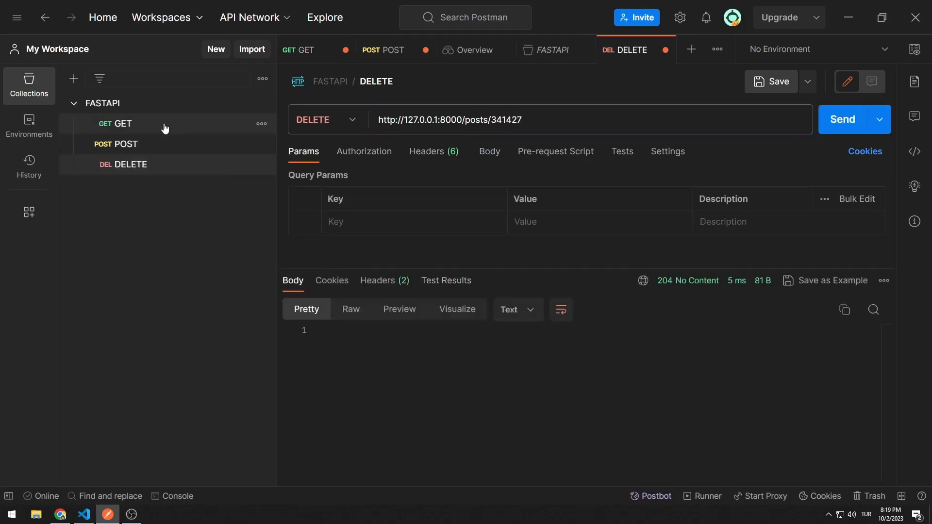
left_click(298, 51)
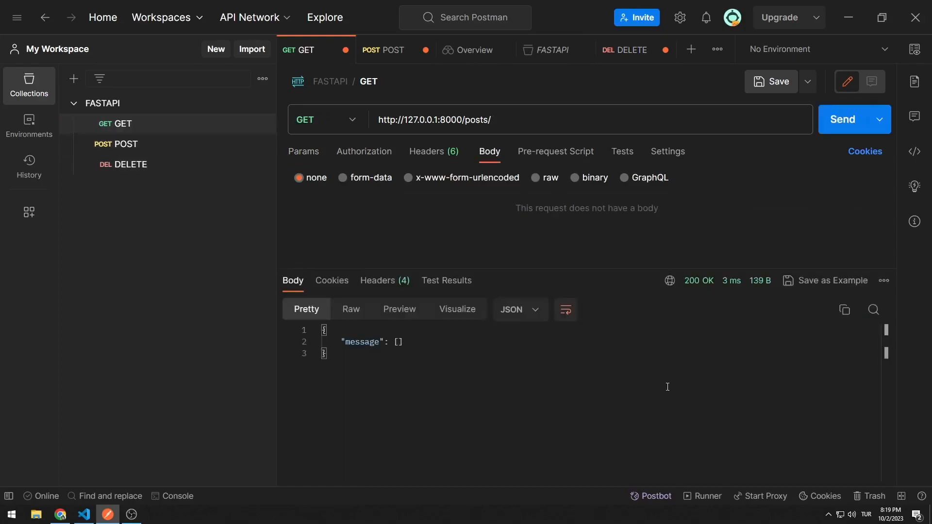
left_click(83, 514)
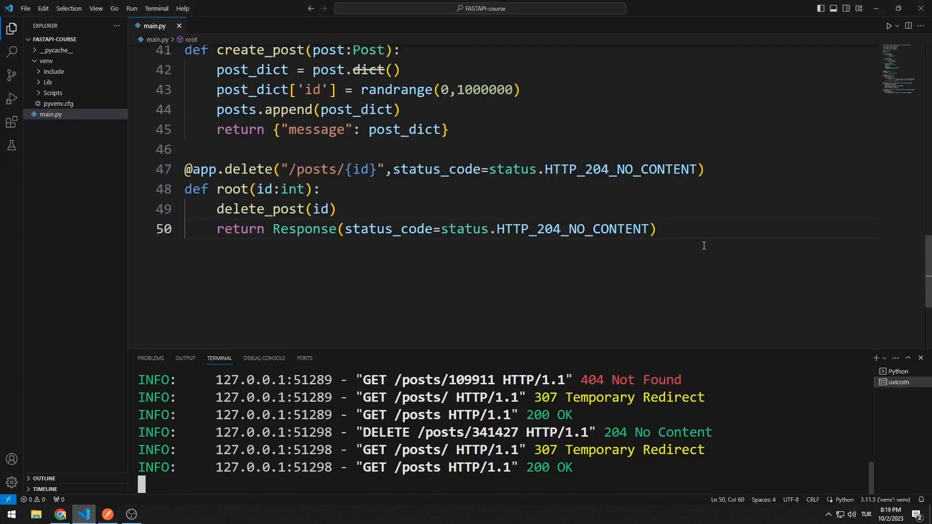
scroll("down", 3)
type("@")
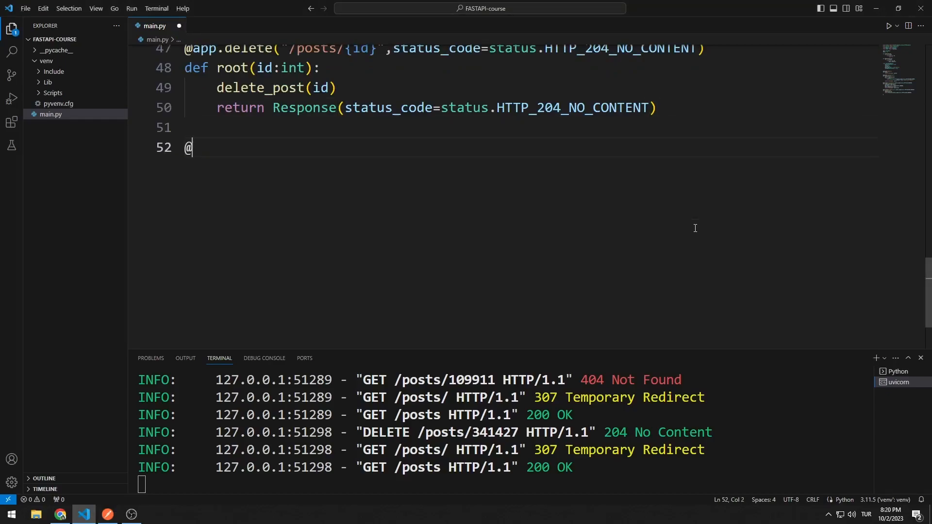
type("app.put(\"/p")
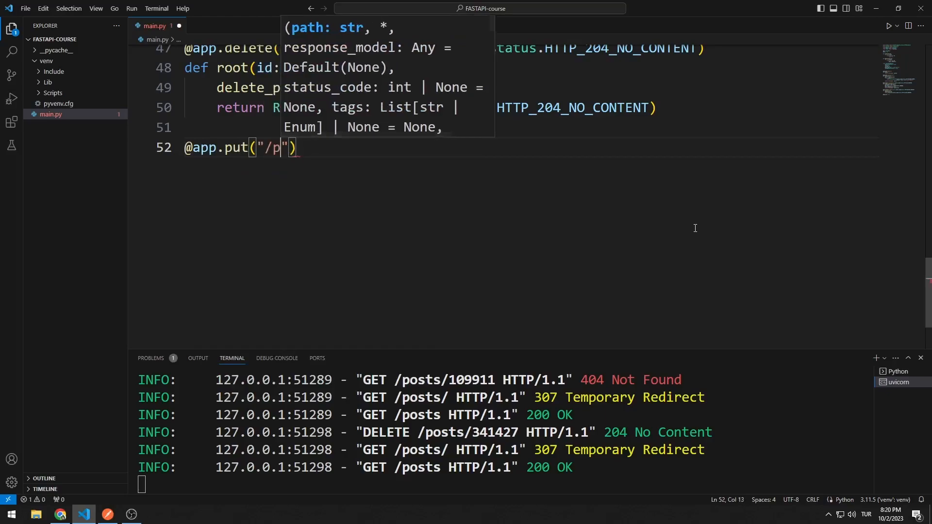
type("osts/")
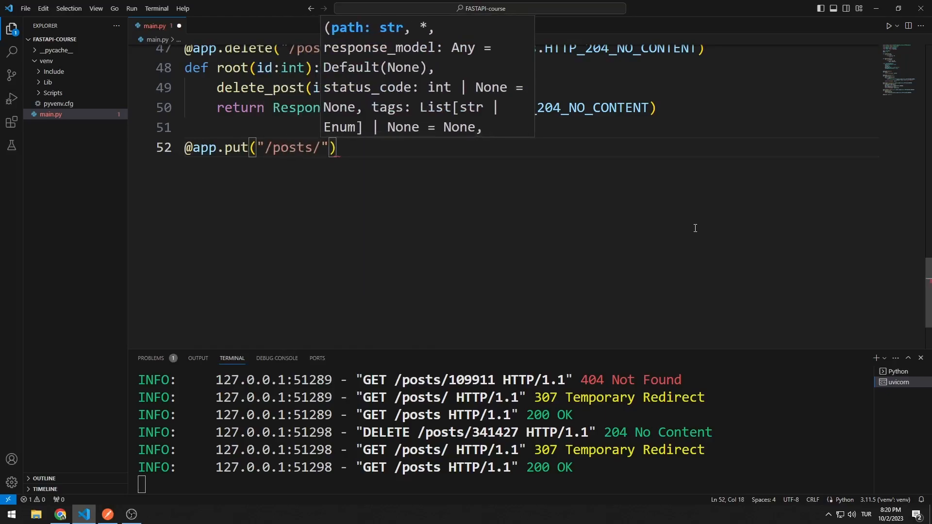
type("{id}")
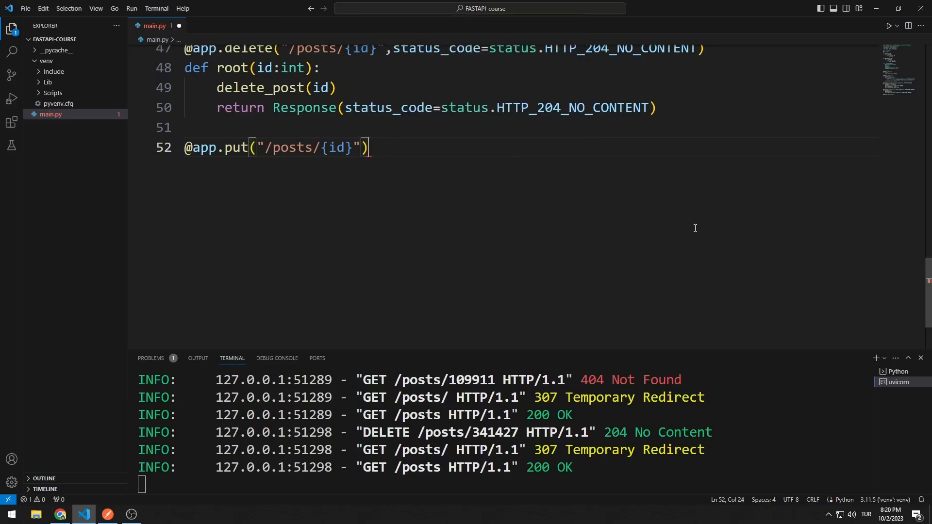
- Define update_post(id:int, post:Post) under the PUT decorator
type("def upda")
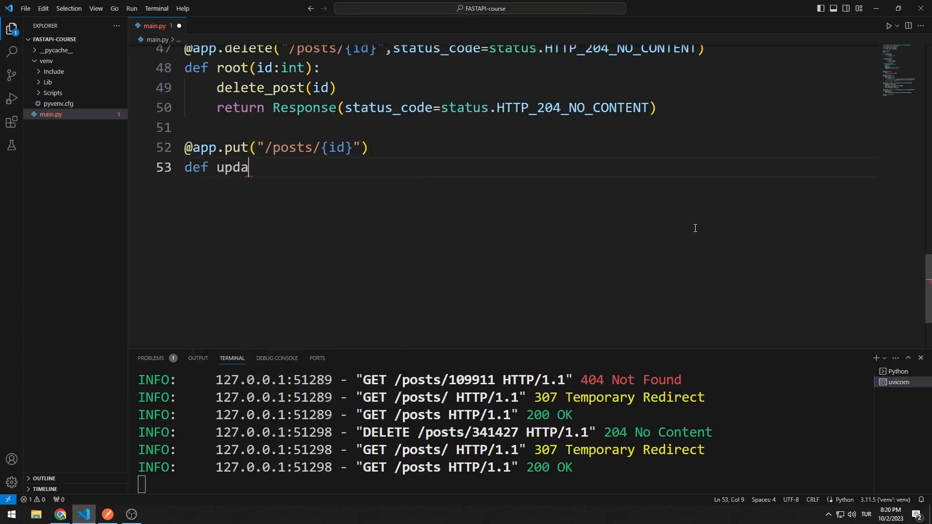
type("te_post")
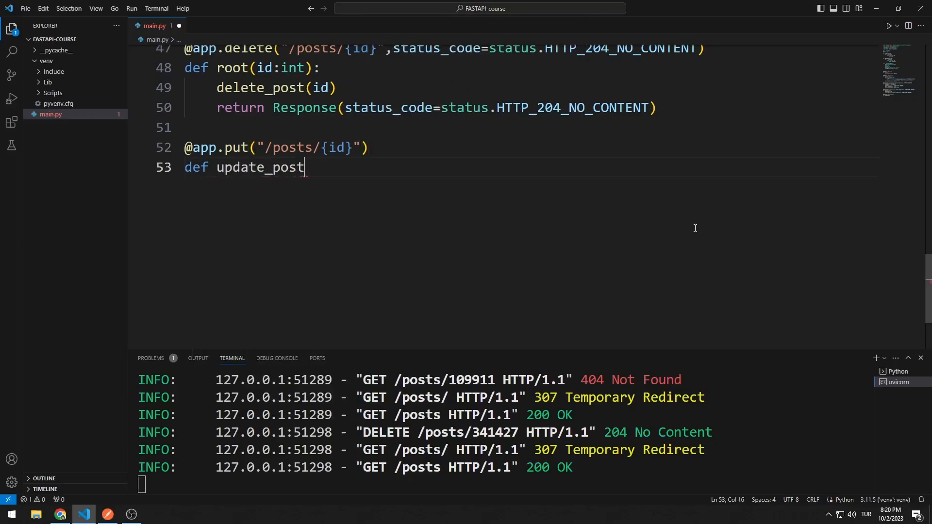
type("(id:int)")
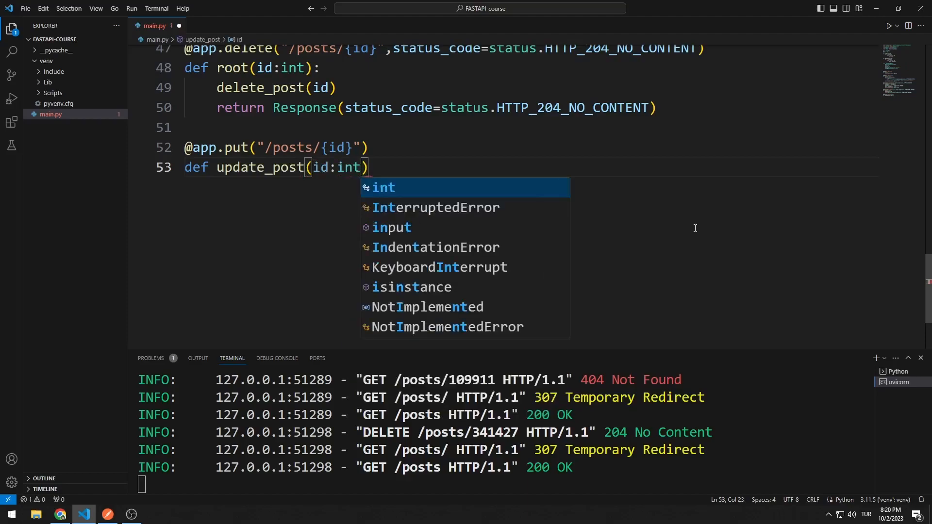
type(",post:")
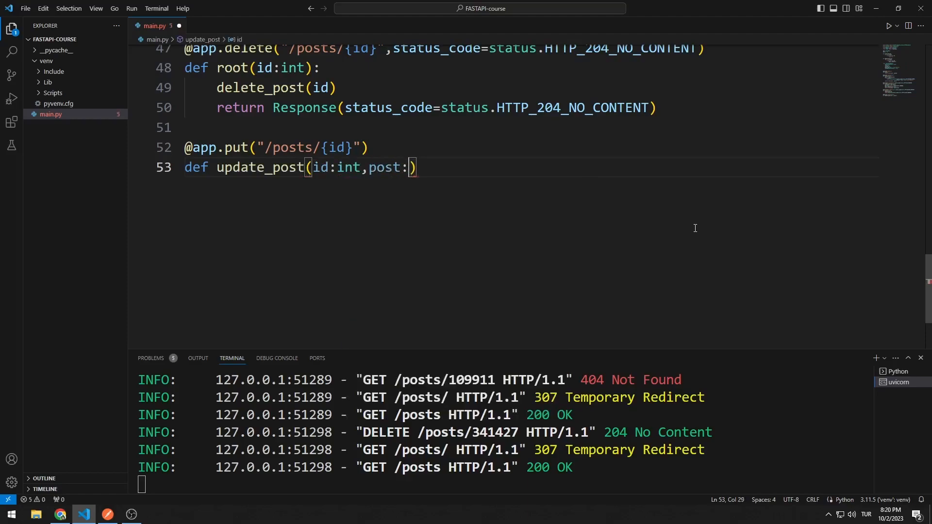
type("Post")
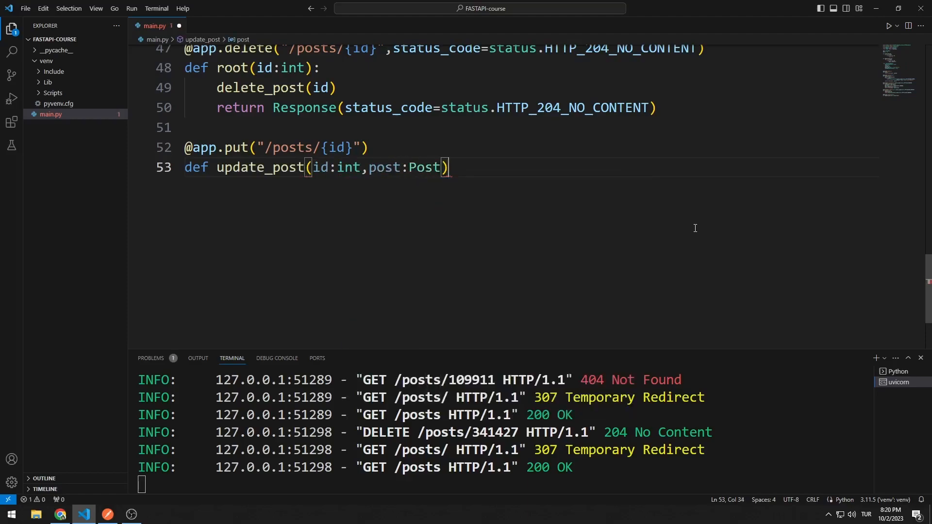
type(":")
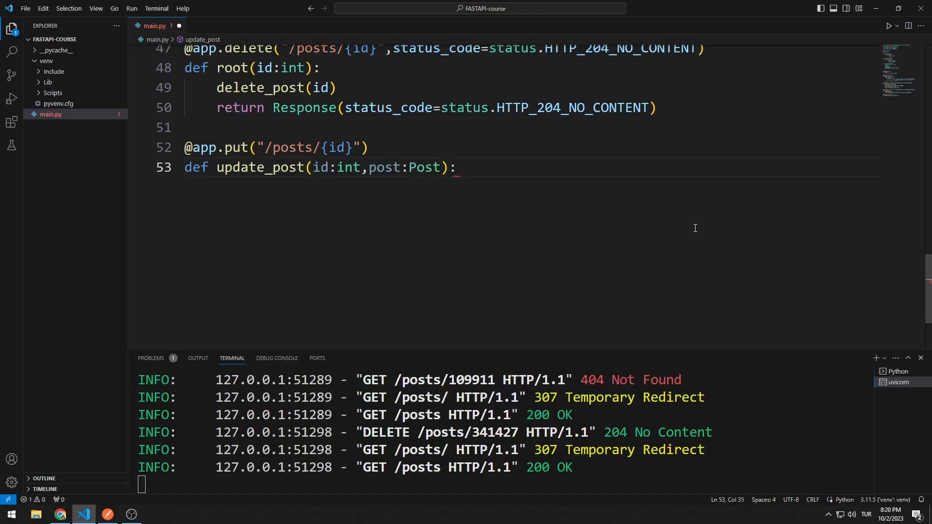
- Loop over enumerate(posts) and, when e['id']==id, build post_dict from post.dict()
type("for i")
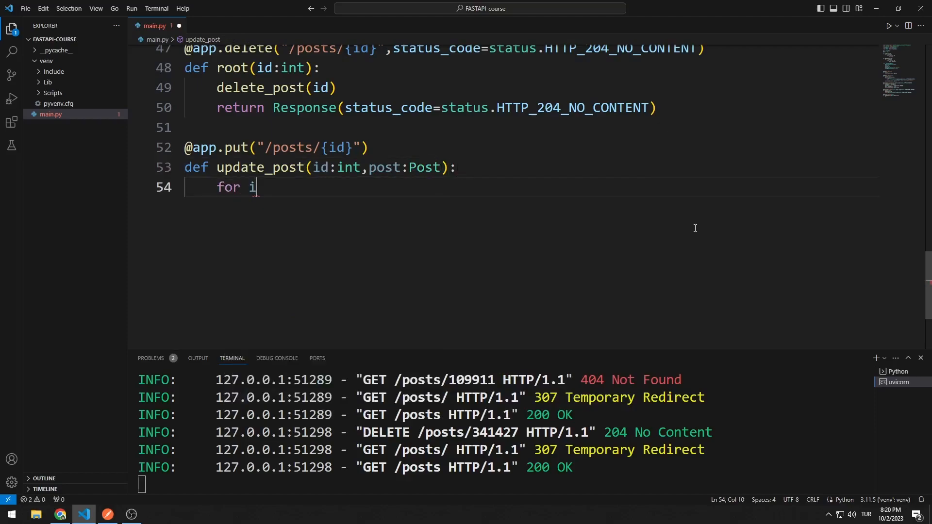
type(",e in")
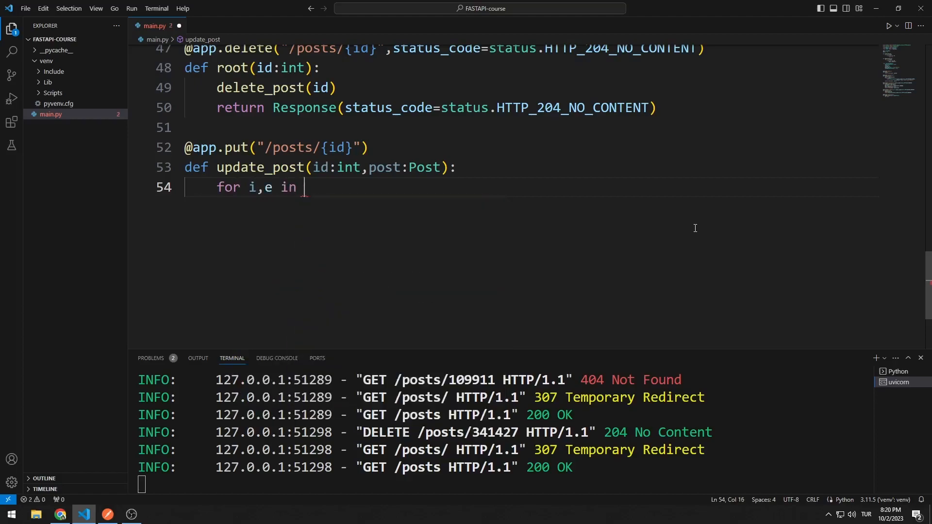
type("enumerate(")
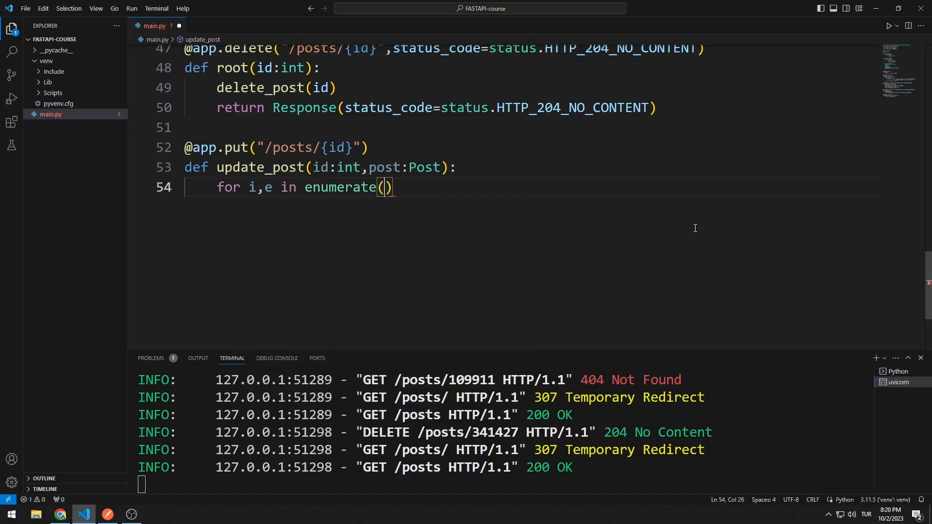
type("posts")
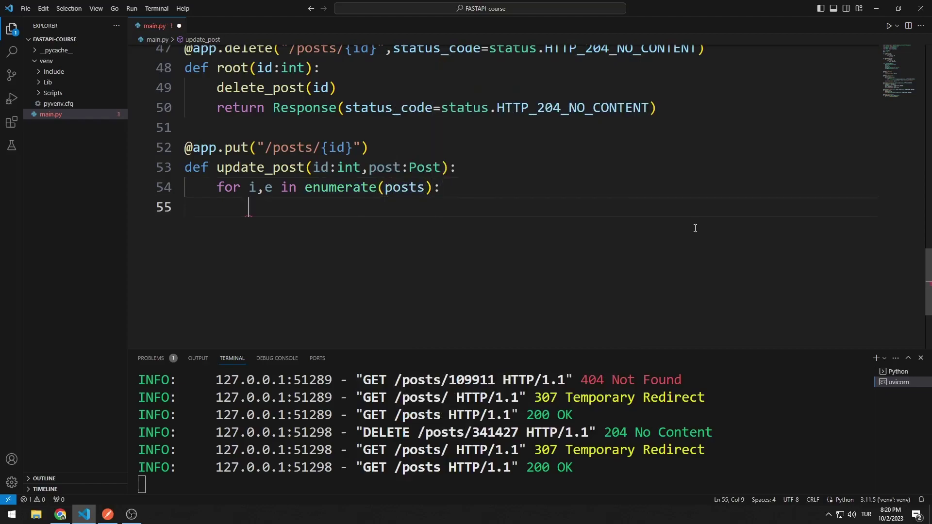
type("if e{")
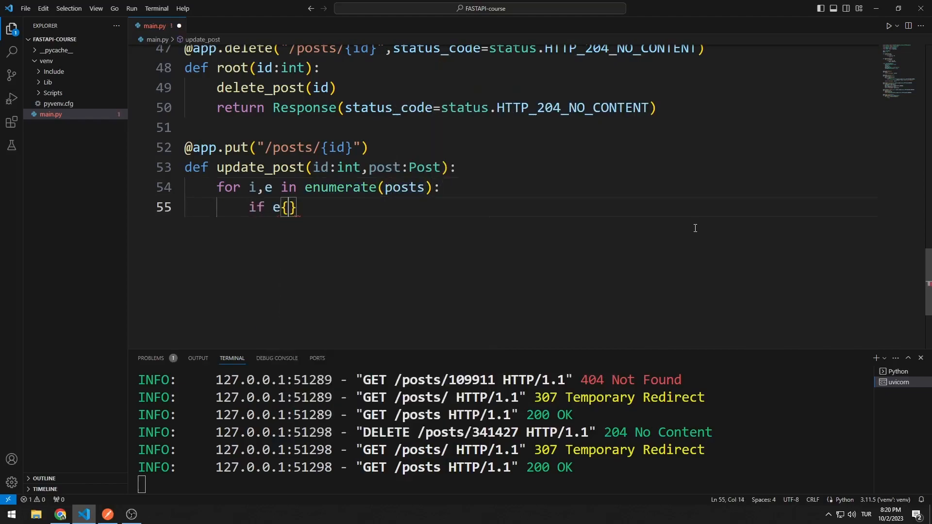
type("['id'] == id:")
type("post")
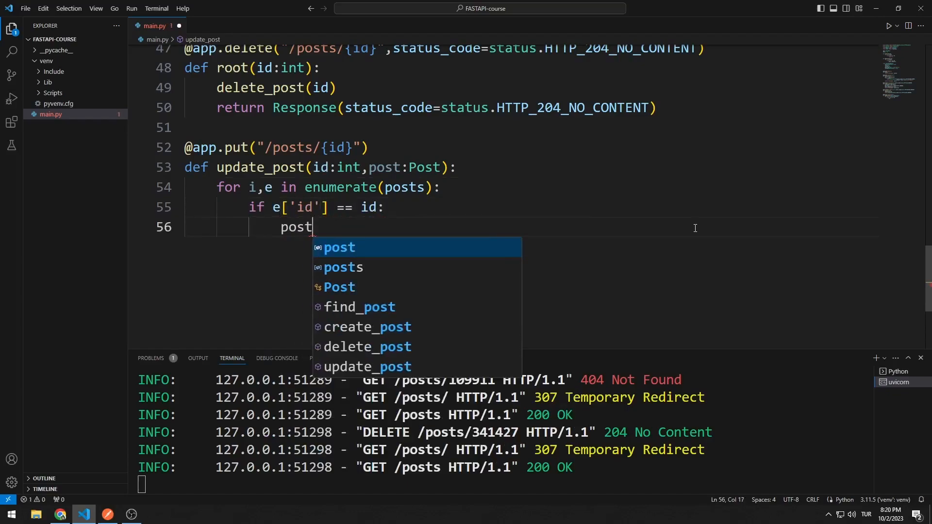
type("_dict = post.dict(")
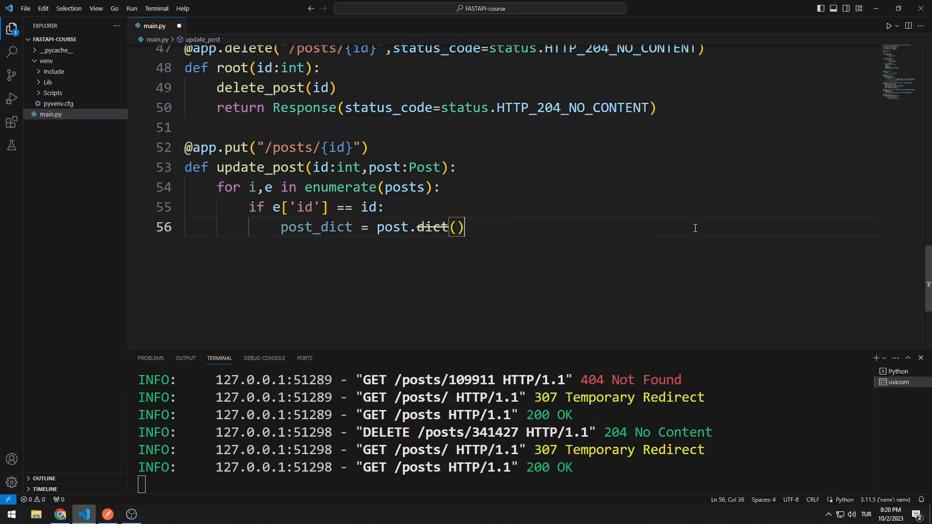
key("Enter")
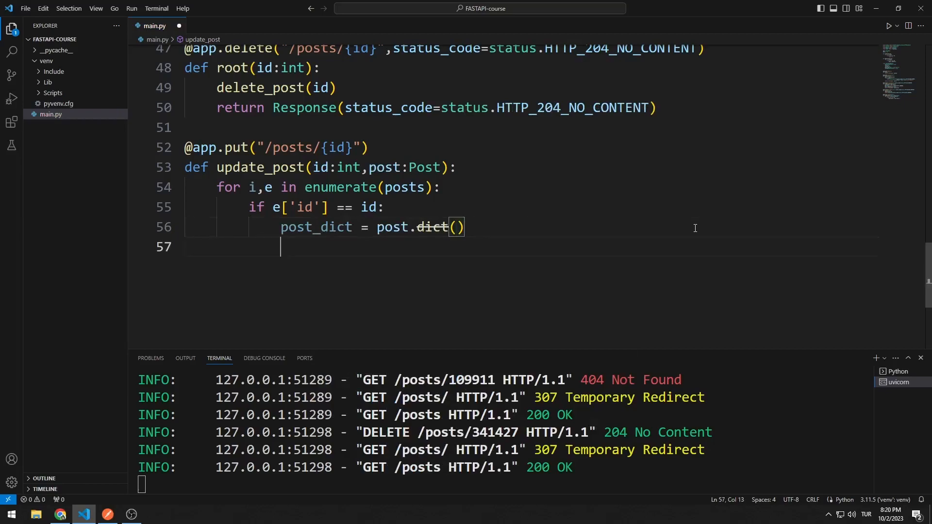
- Keep post_dict['id'] = id and assign posts[i] = post_dict
type("post_dict")
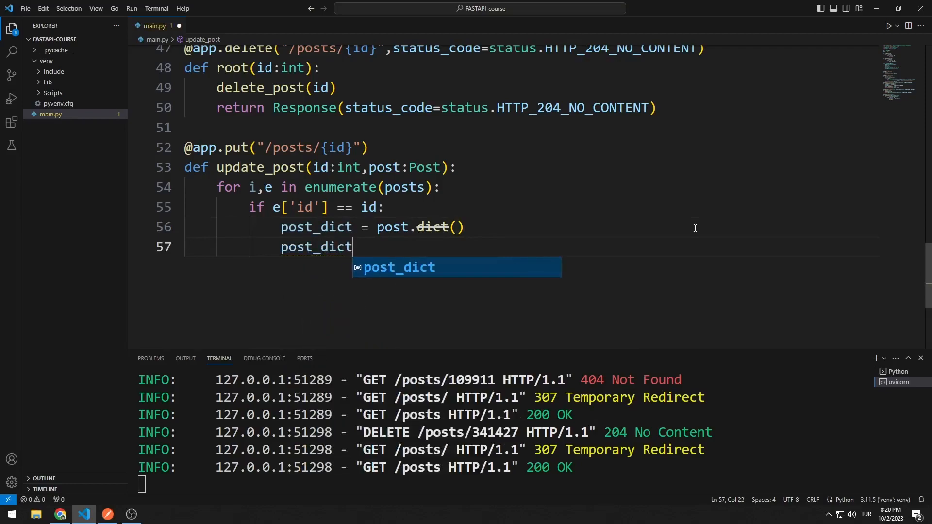
type("['id']")
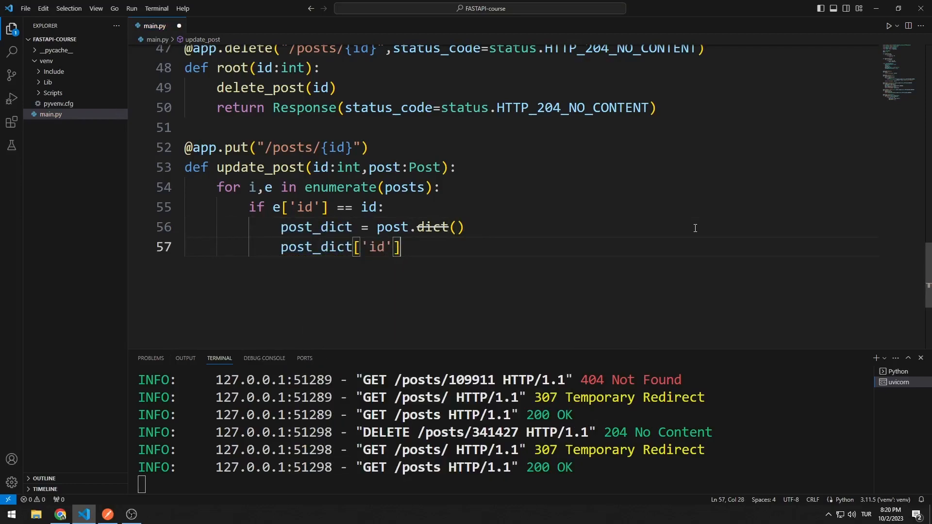
type("= id")
type("post")
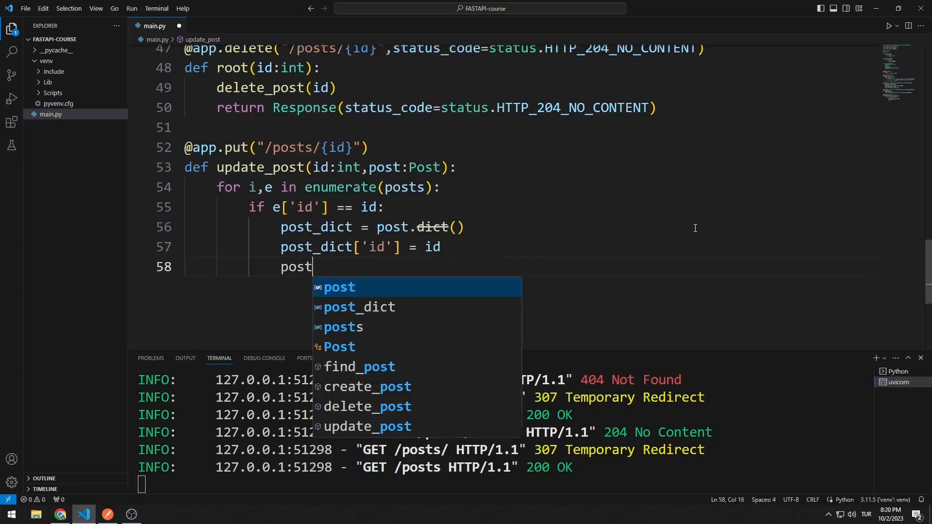
type("s[i] = post_dict")
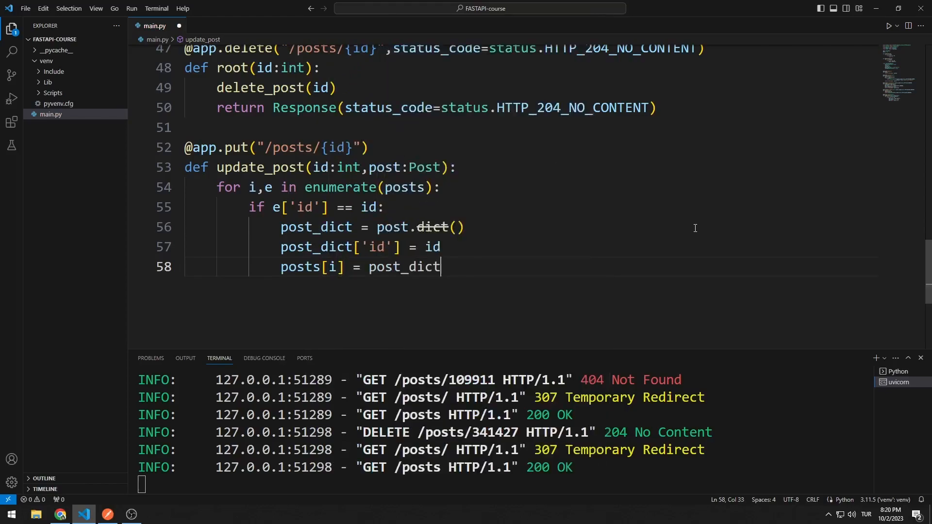
key("Enter")
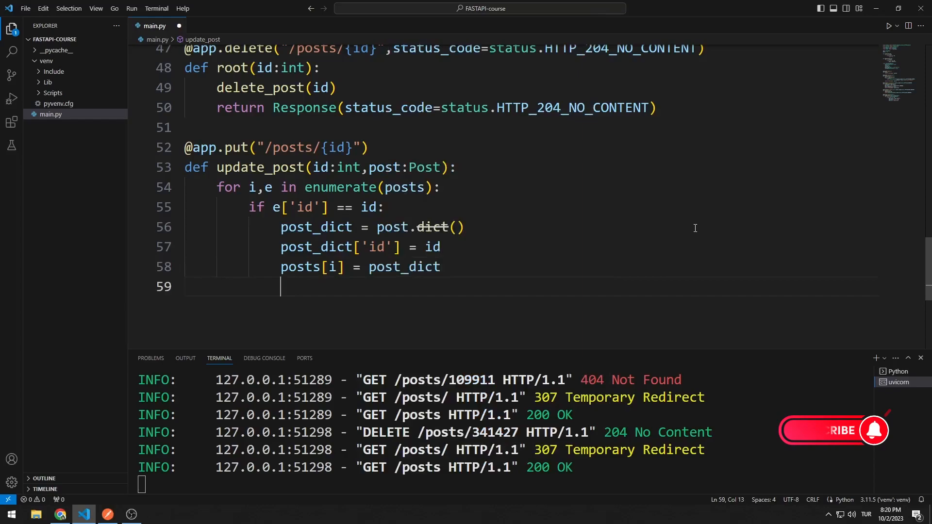
- Return {'message': post_dict} from update_post
type("r")
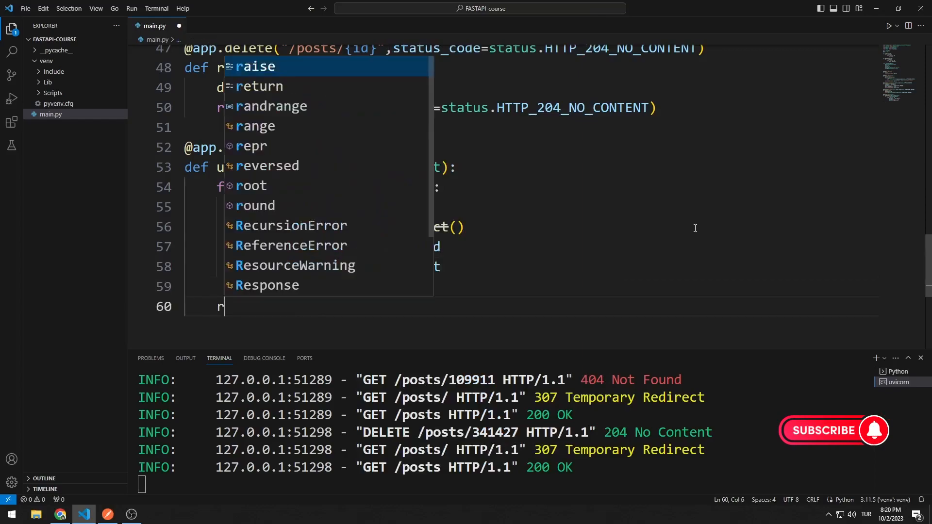
type("eturn")
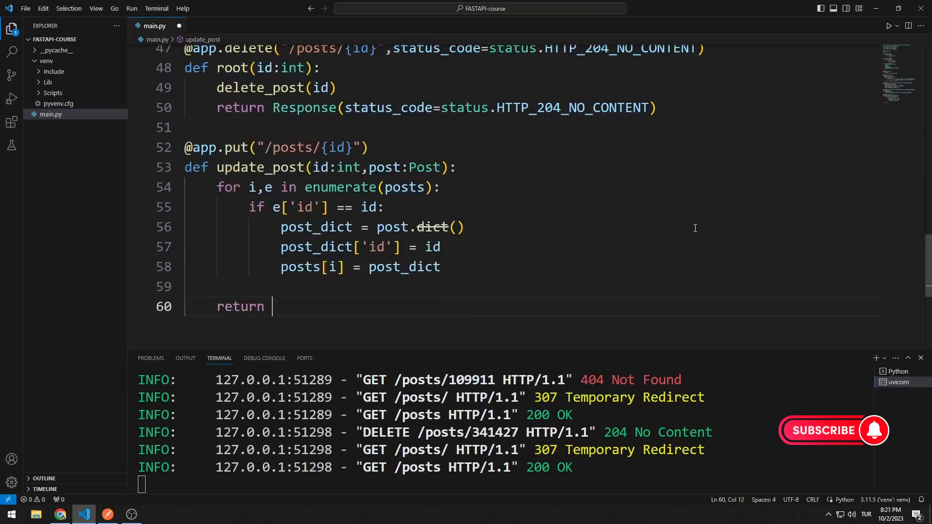
type("{'me'}")
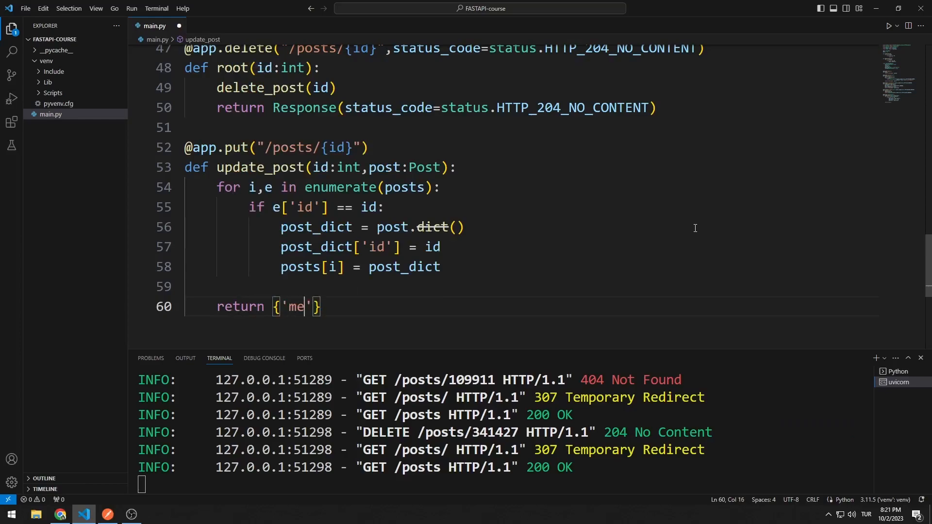
type("ssage':")
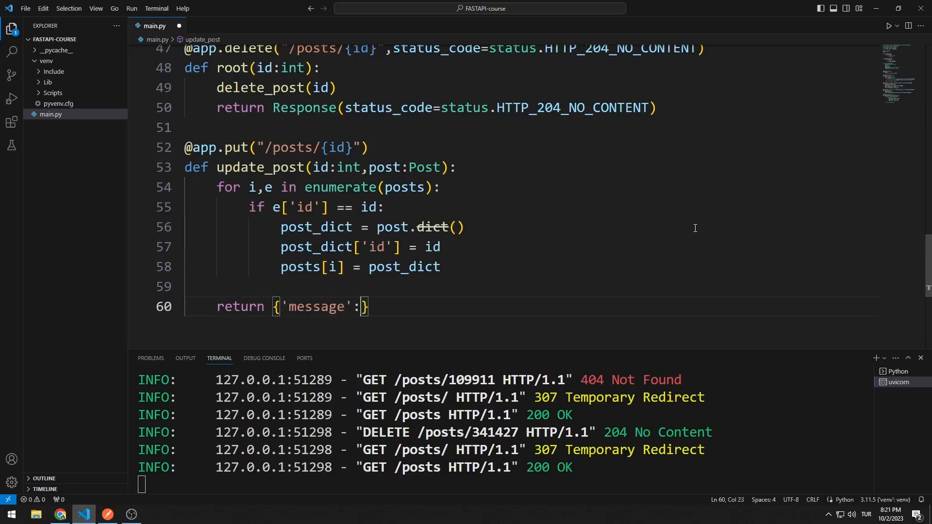
type("post_dic")
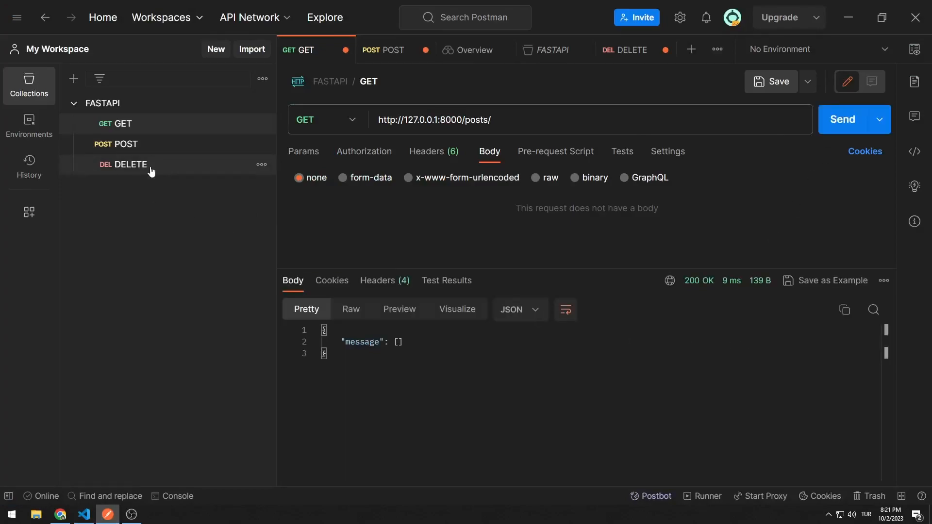
- Recreate the posts, fetch the list showing turtle code-0 and turtle code-1, and add a new request
left_click(390, 50)
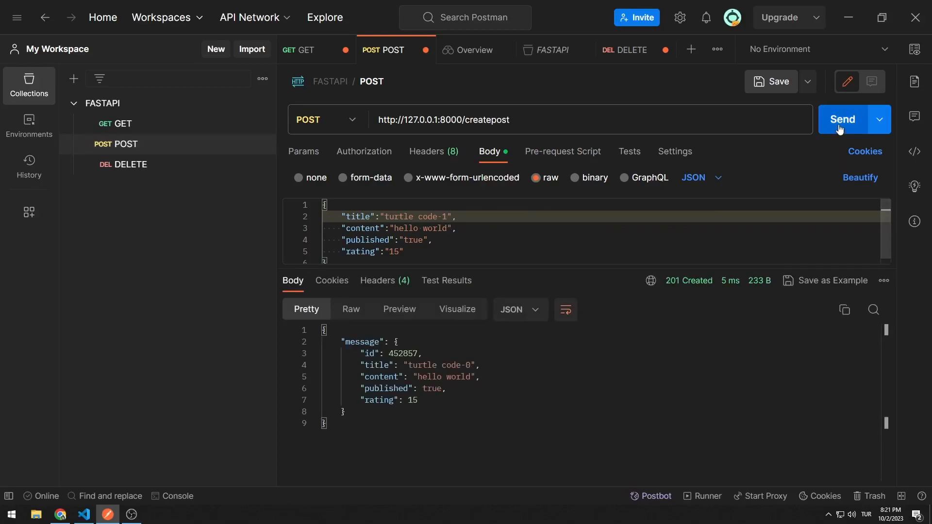
left_click(306, 50)
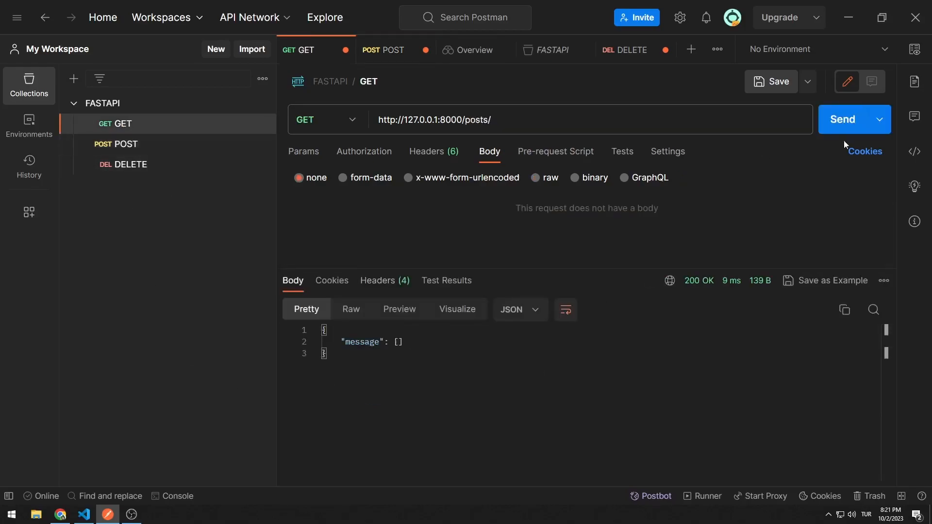
left_click(843, 119)
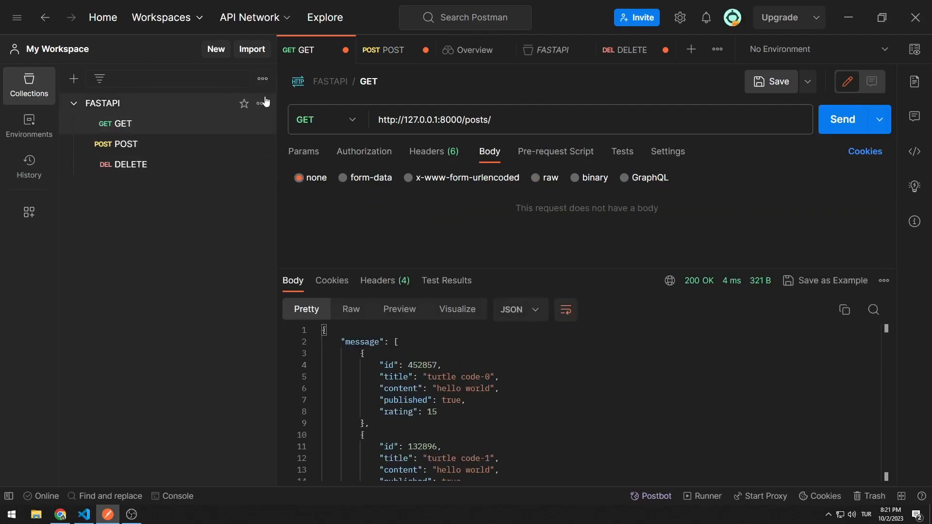
left_click(691, 48)
type("UP")
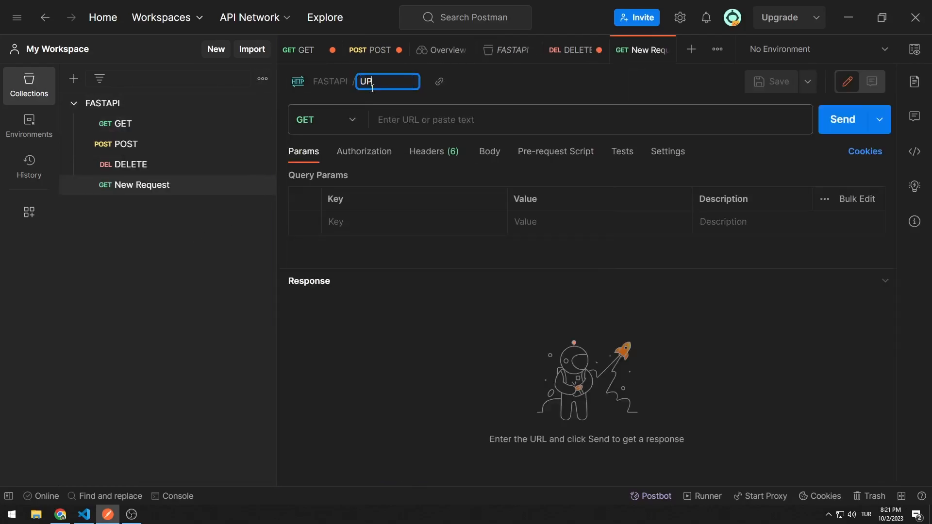
- Make the UPDATE request a PUT to /posts/452857, reusing the GET request's address
left_click(328, 119)
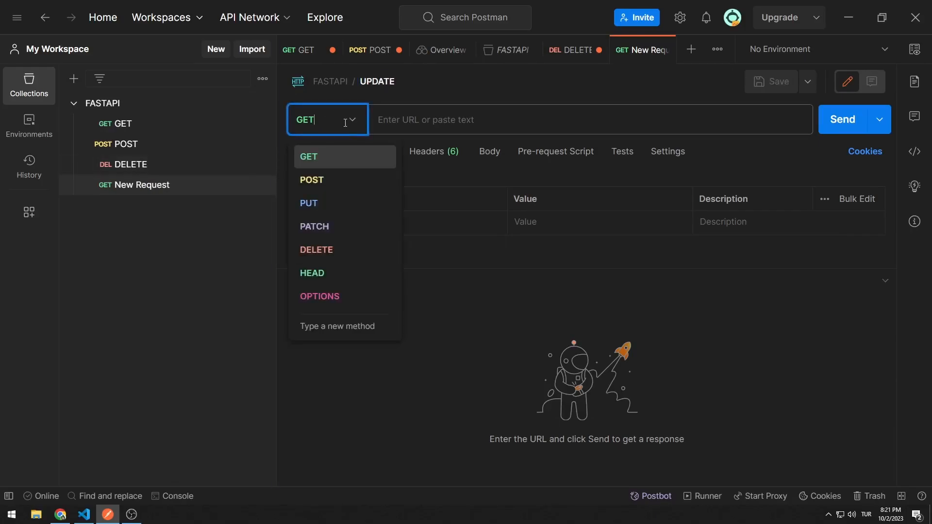
left_click(309, 203)
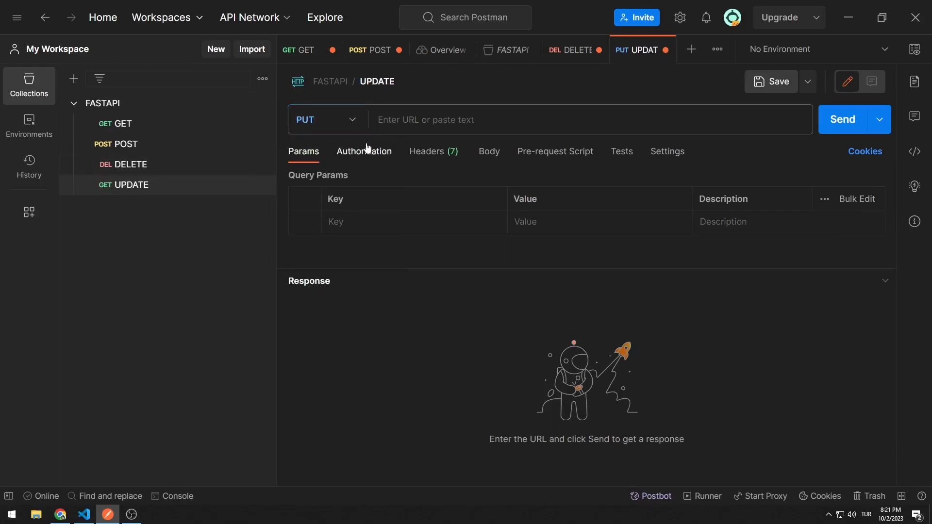
left_click(363, 151)
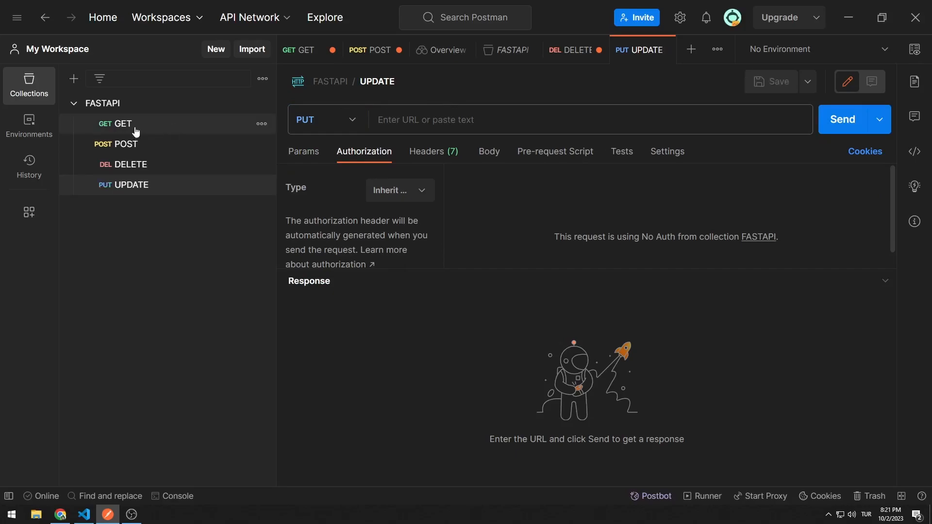
left_click(298, 50)
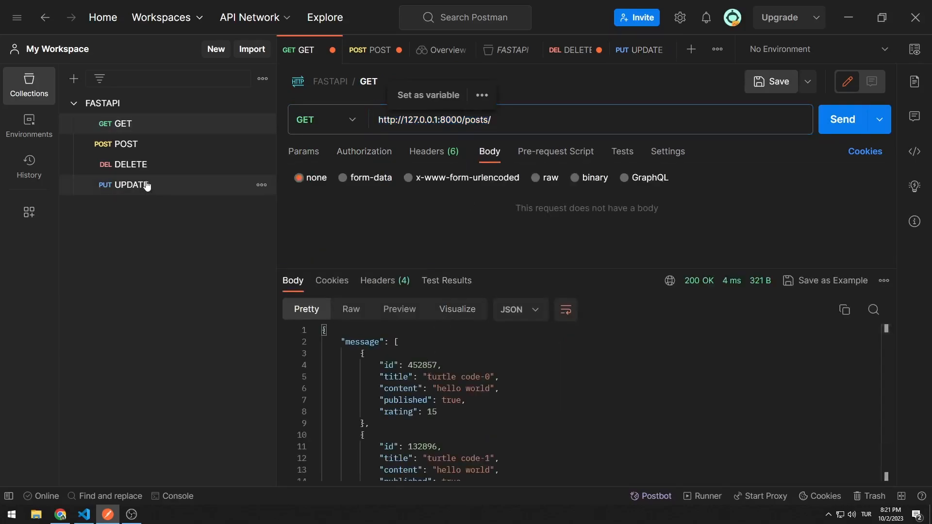
left_click(130, 184)
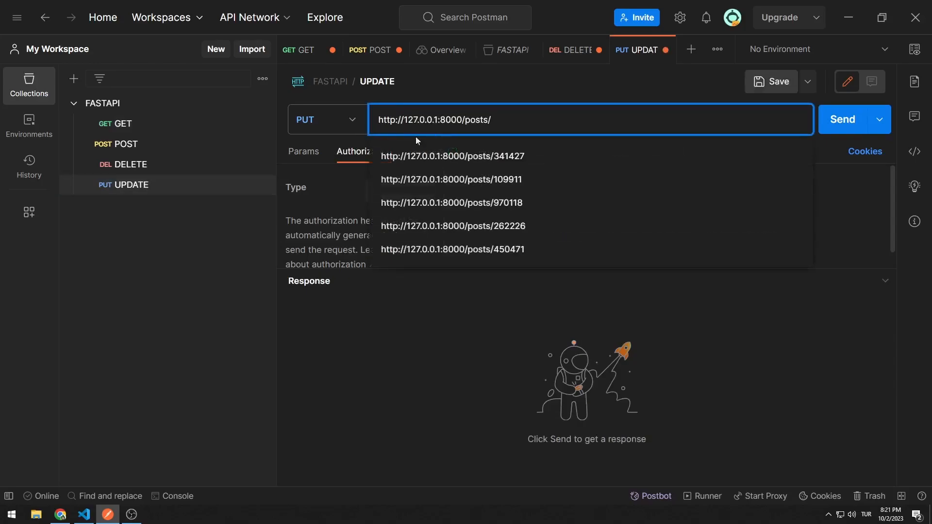
left_click(297, 49)
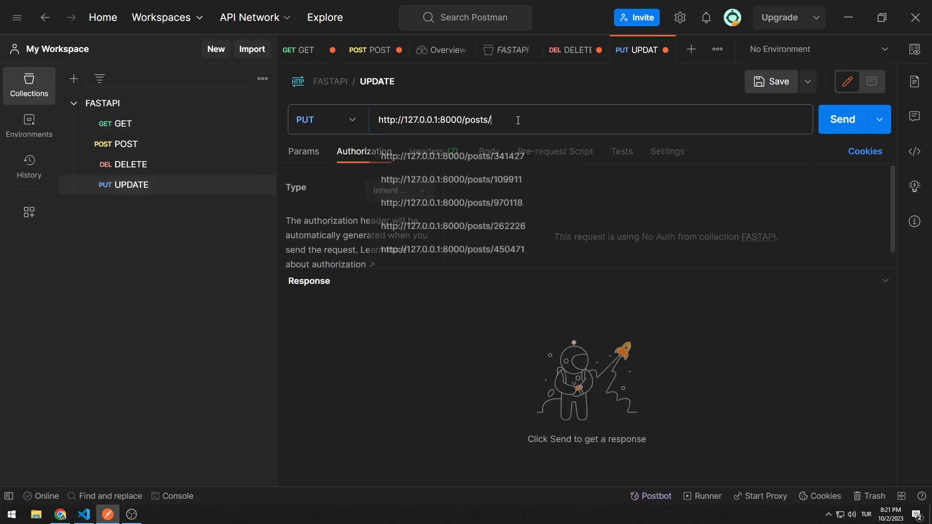
- Give it a raw JSON body with title and content set to "updated post"
left_click(489, 152)
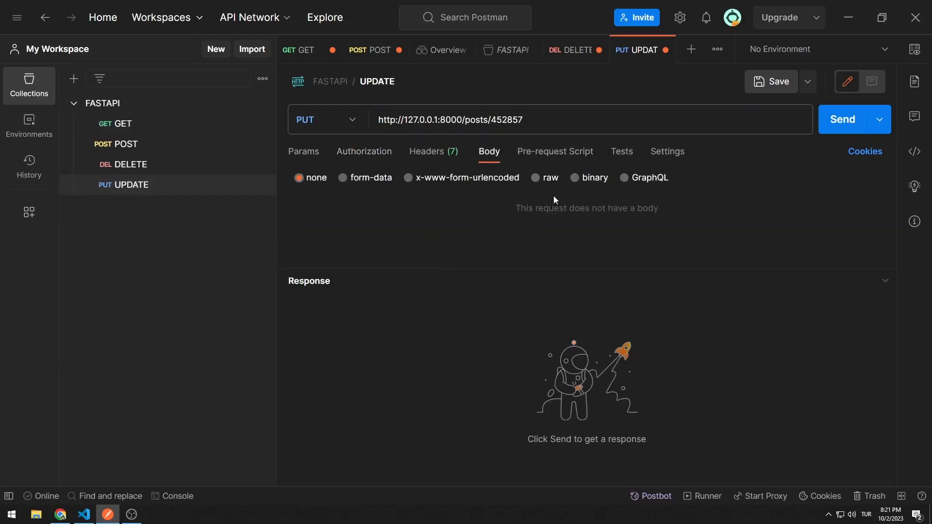
left_click(535, 178)
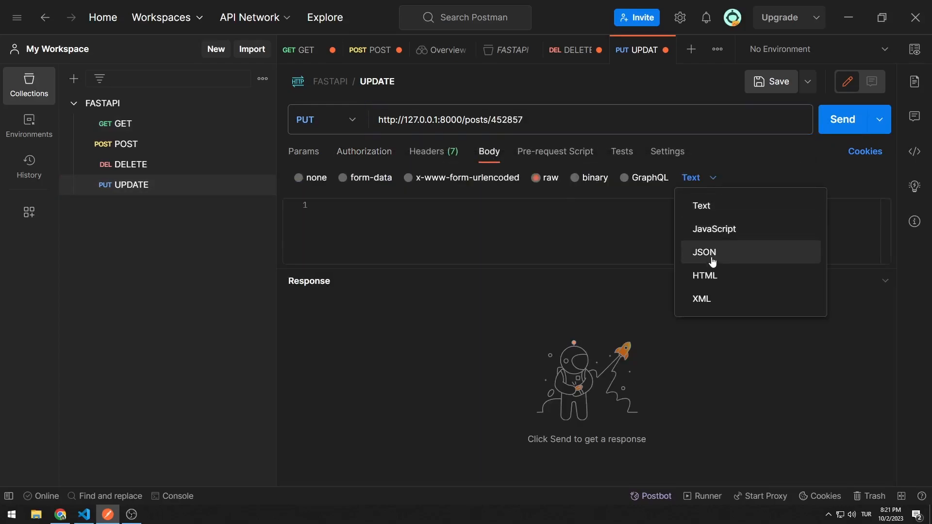
left_click(704, 252)
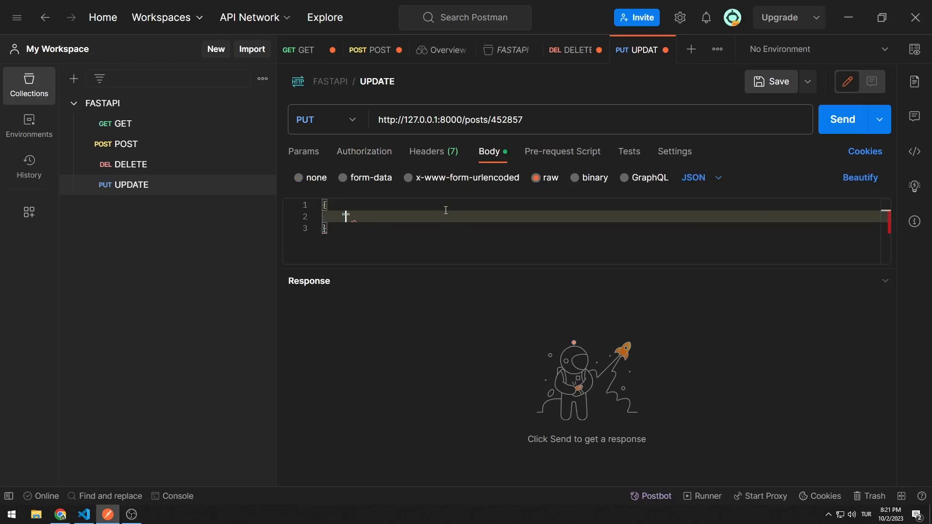
type("\"title\":\"updated \"")
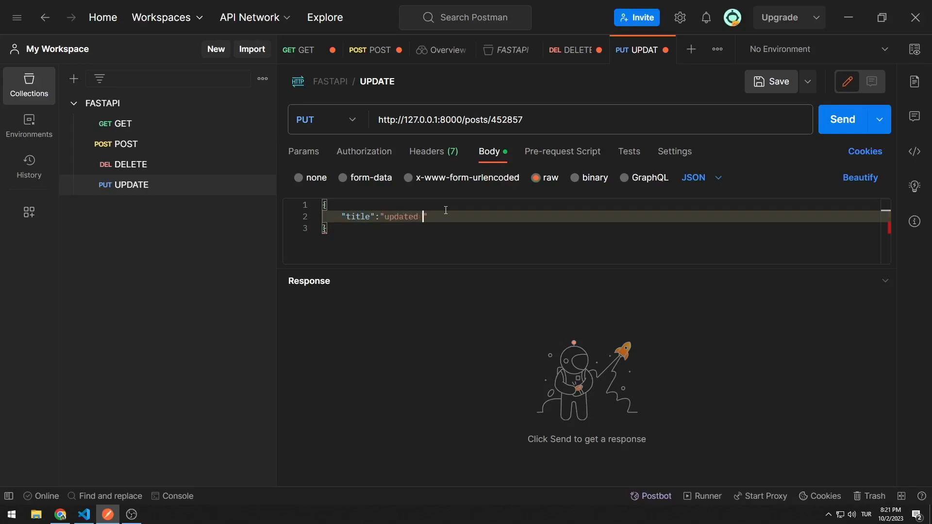
type("post\",")
type("\"content\":\"updated post\"")
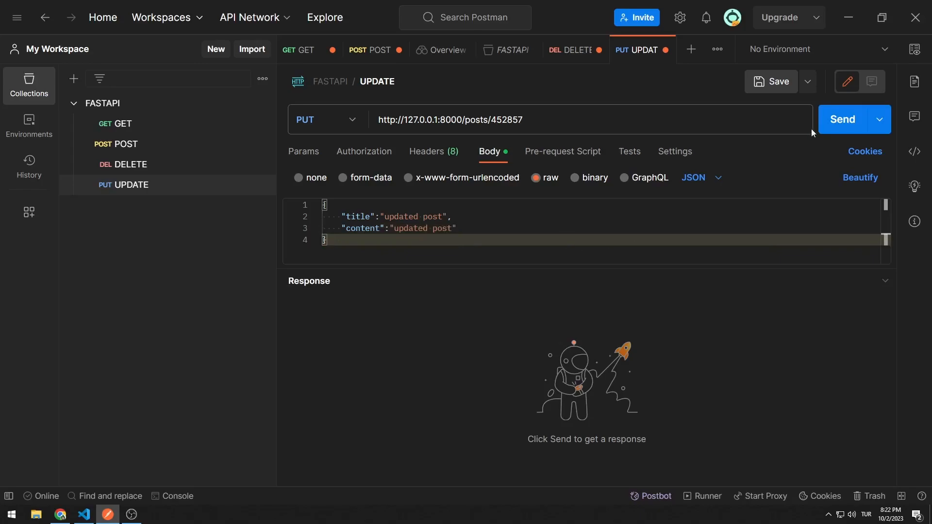
- Update post 452857 and confirm the change in the full posts list
left_click(843, 118)
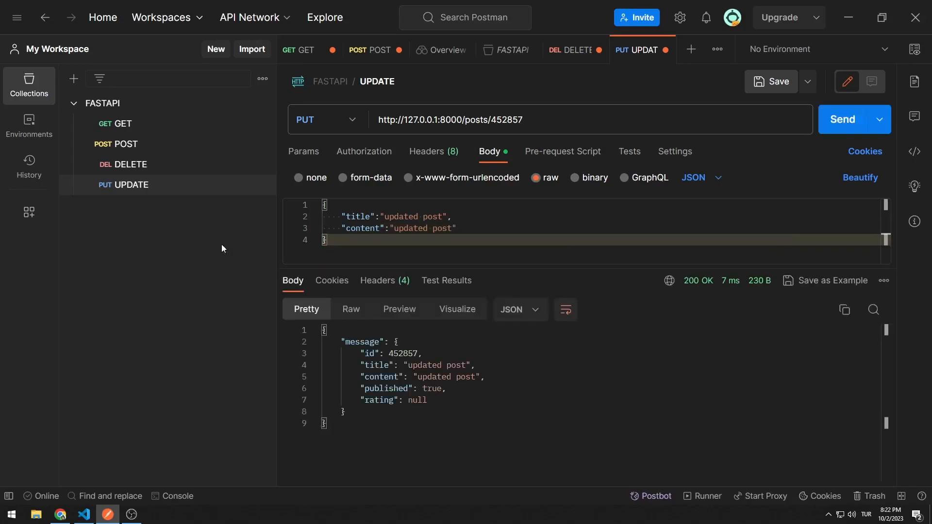
left_click(300, 50)
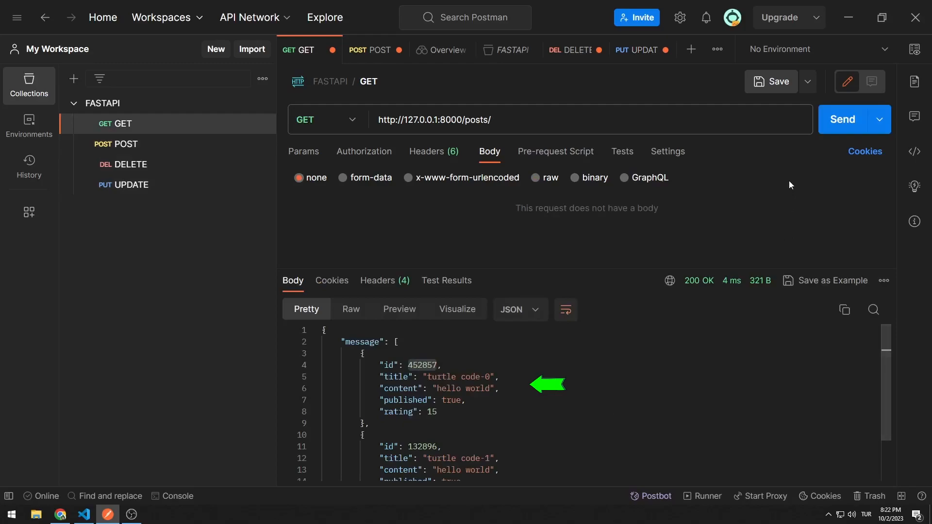
left_click(843, 119)
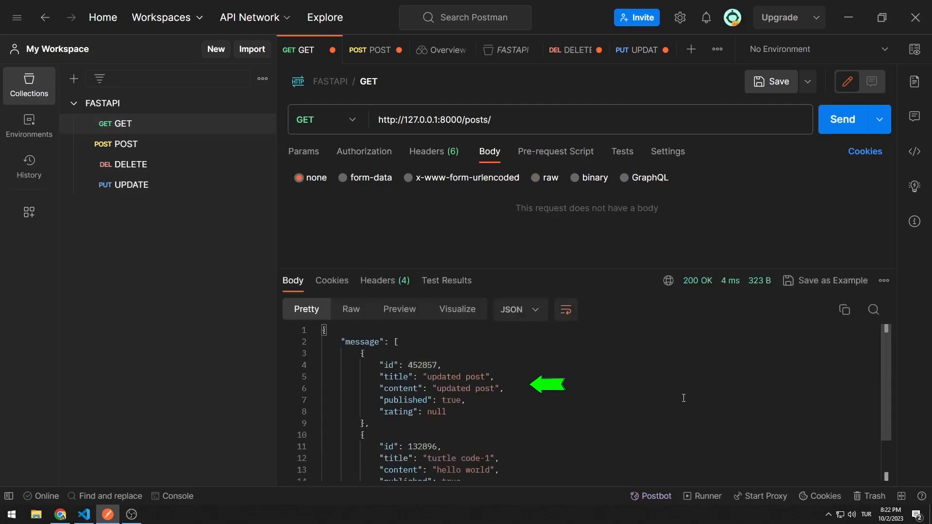
scroll("down", 3)
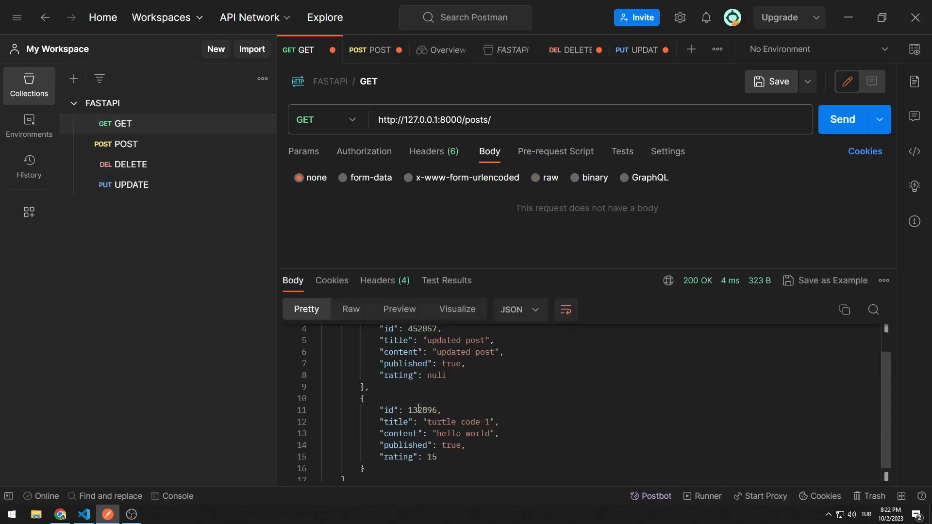
- Update post 132896 with title and content "updated post-1"
left_click(642, 50)
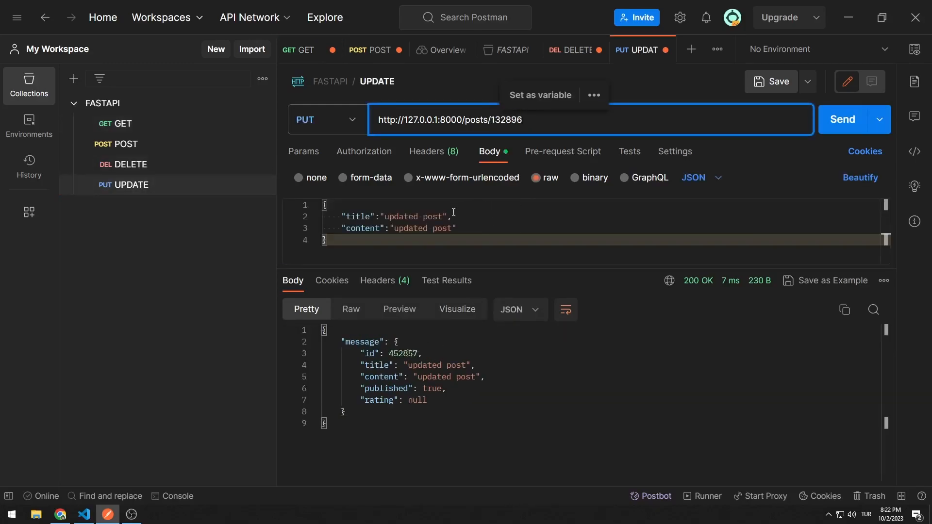
type("-1")
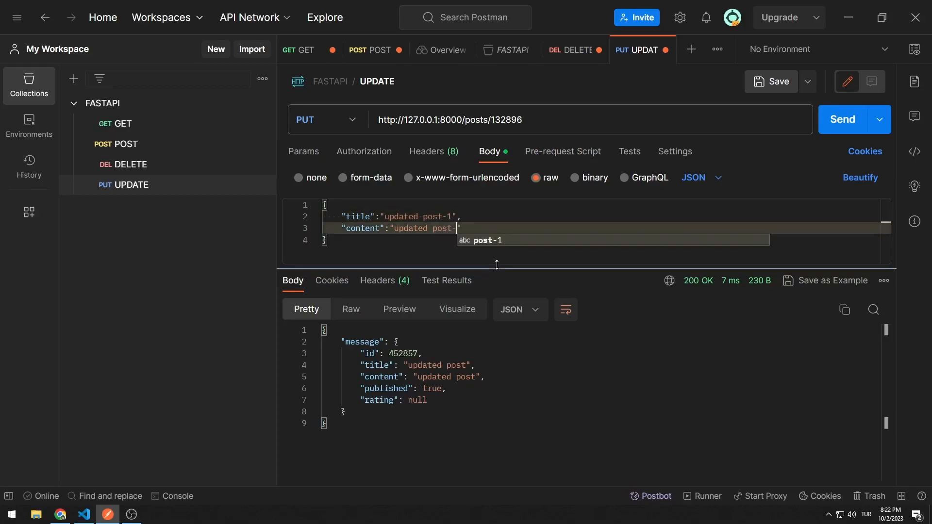
left_click(843, 118)
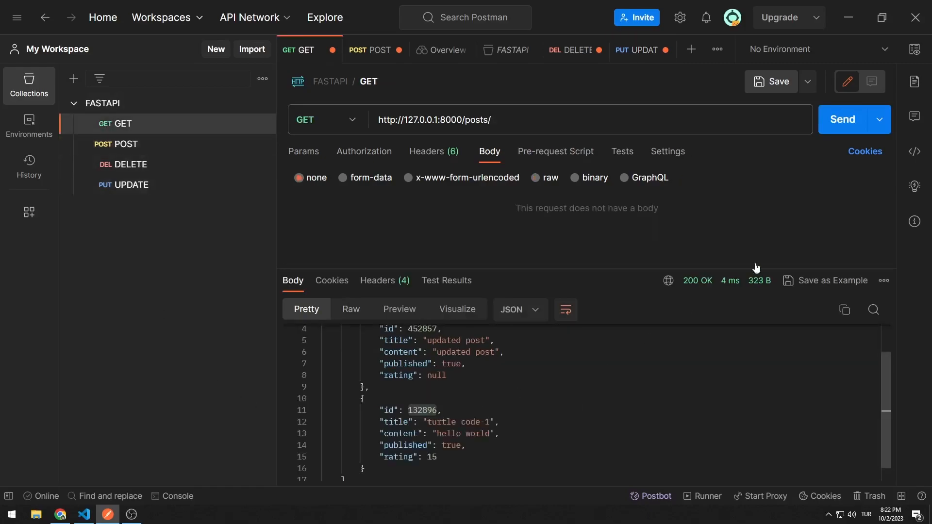
left_click(842, 119)
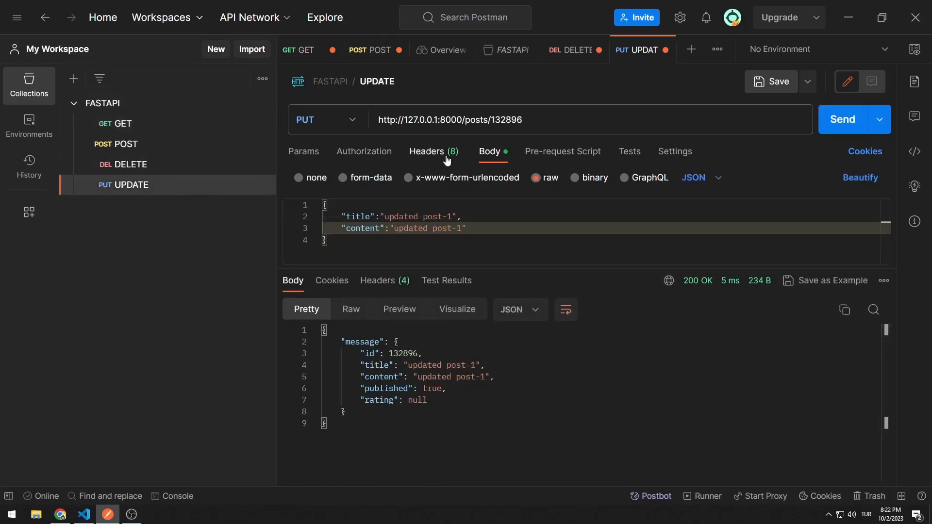
- Send the PUT for nonexistent post 132896777, get a 500 error, and return to VS Code
type("777")
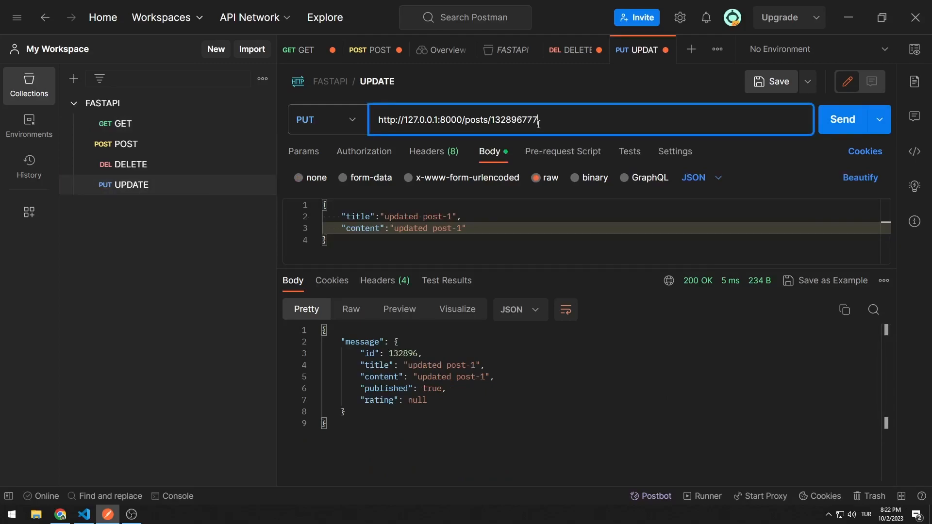
left_click(843, 119)
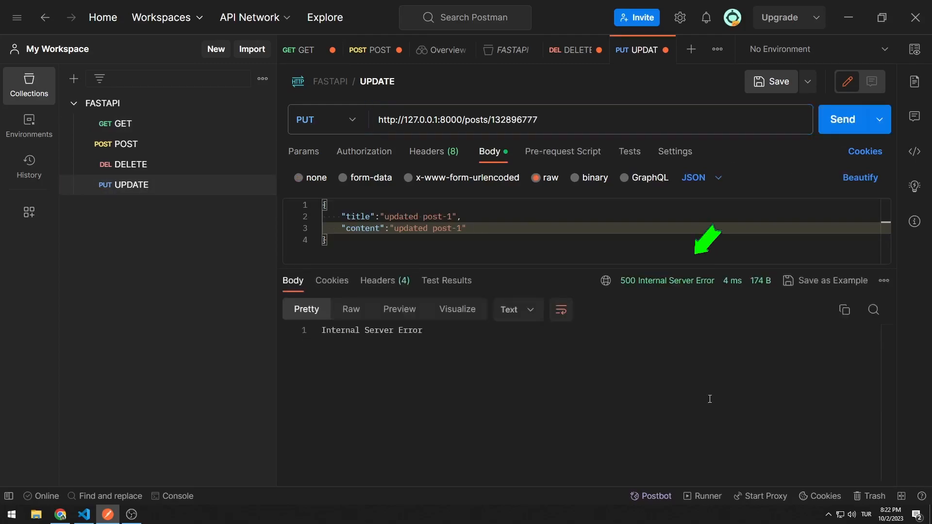
mouse_move(673, 282)
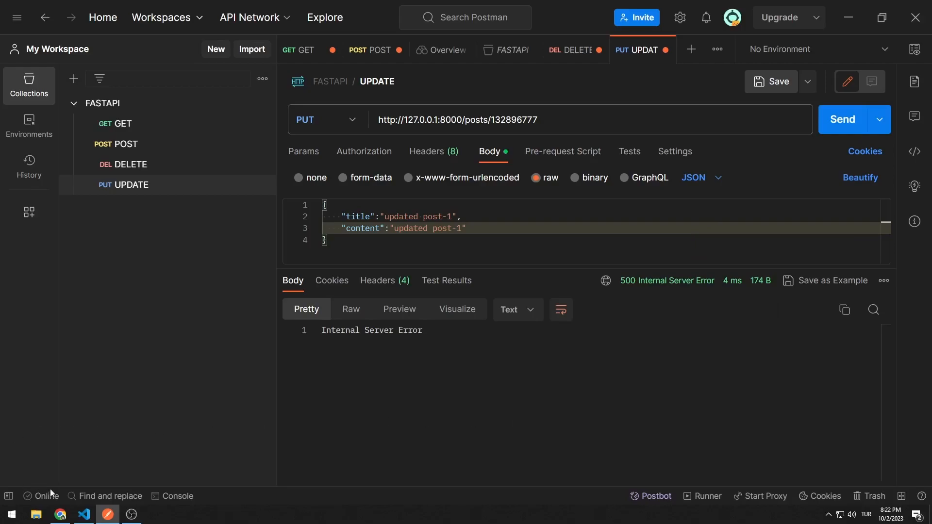
left_click(83, 515)
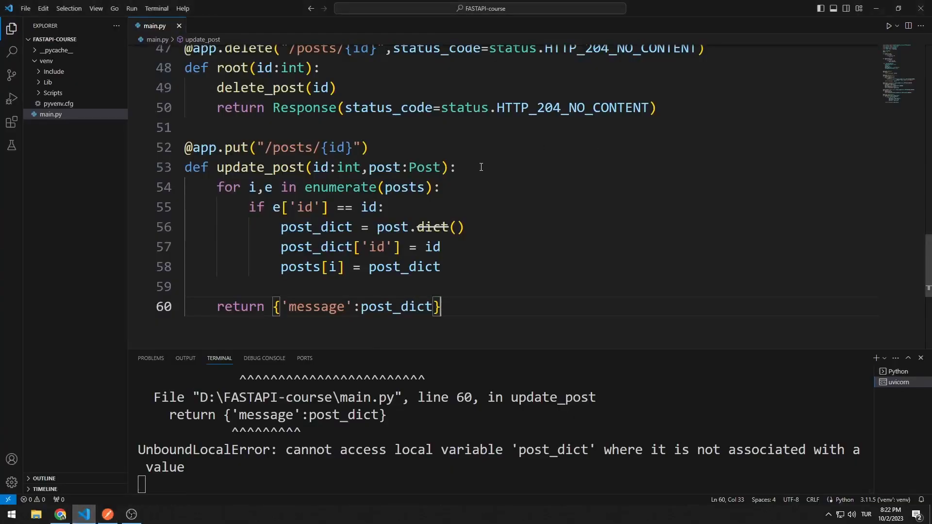
- Add 'if g == 0: raise HTTPException(status.HTTP_404_NOT_FOUND, detail=f"{id} content not found!")' to update_post
left_click(480, 167)
type("g = 0")
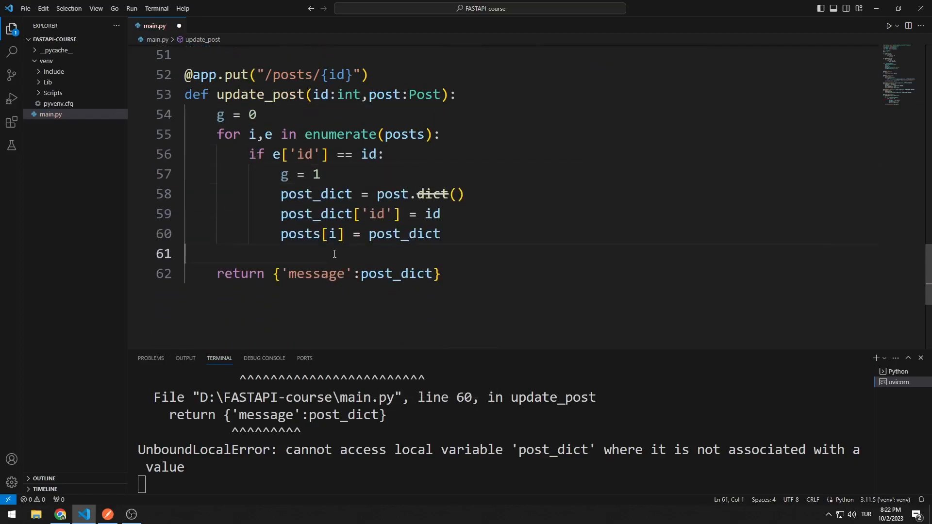
type("if")
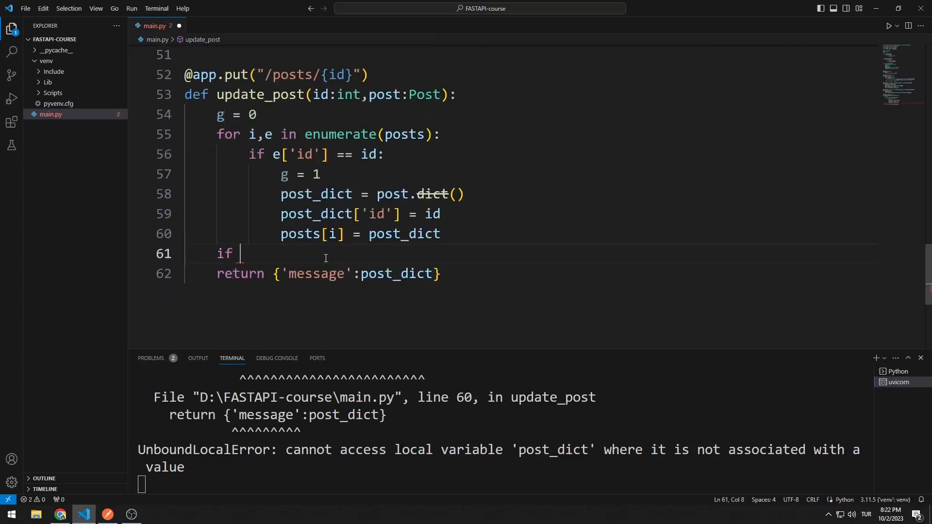
type("g == 0:")
type("raise")
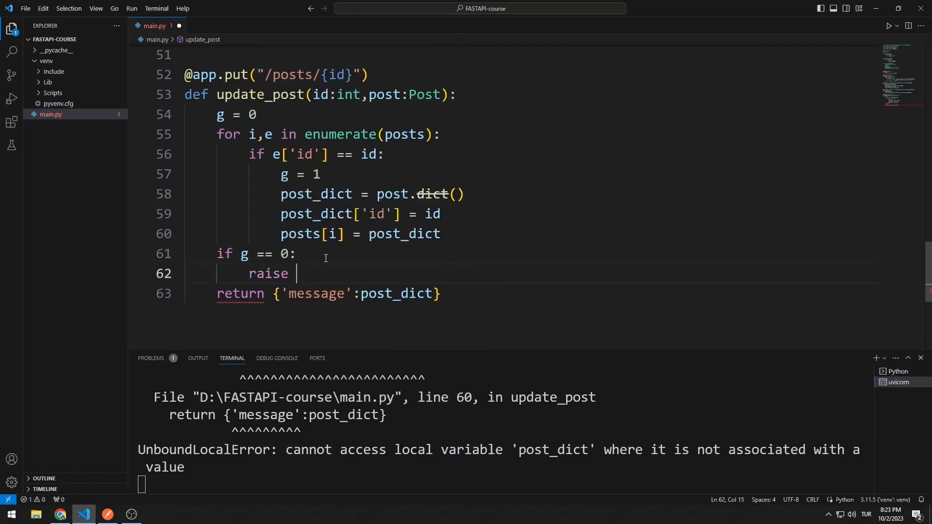
type("HTTPException")
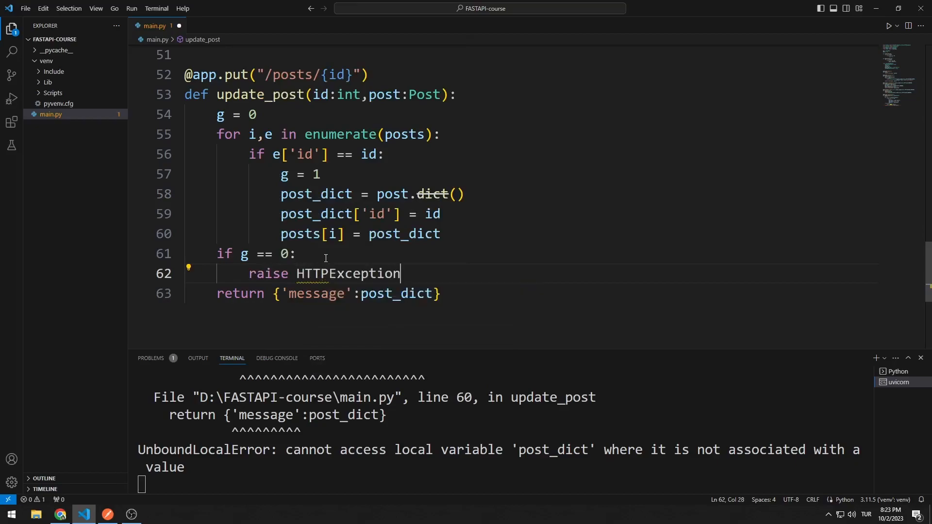
type("(status_code=stat")
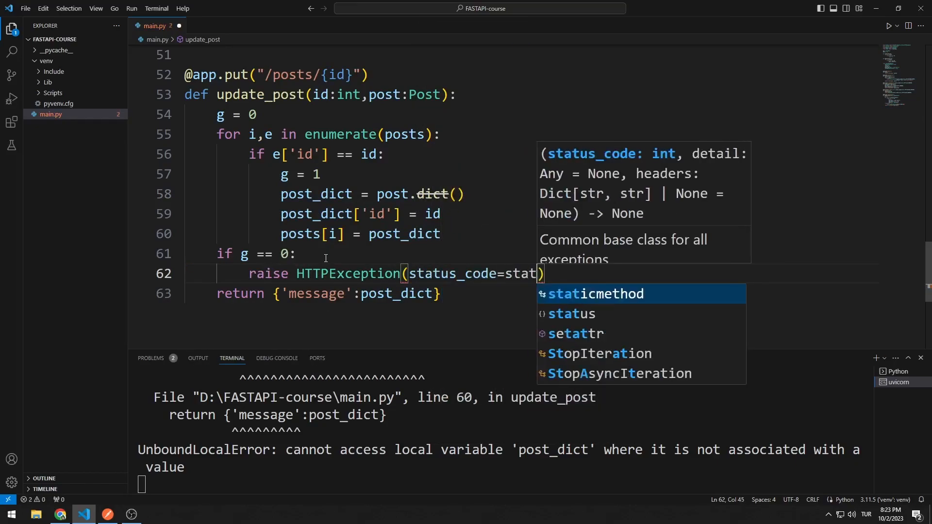
type("us.HTTP_404")
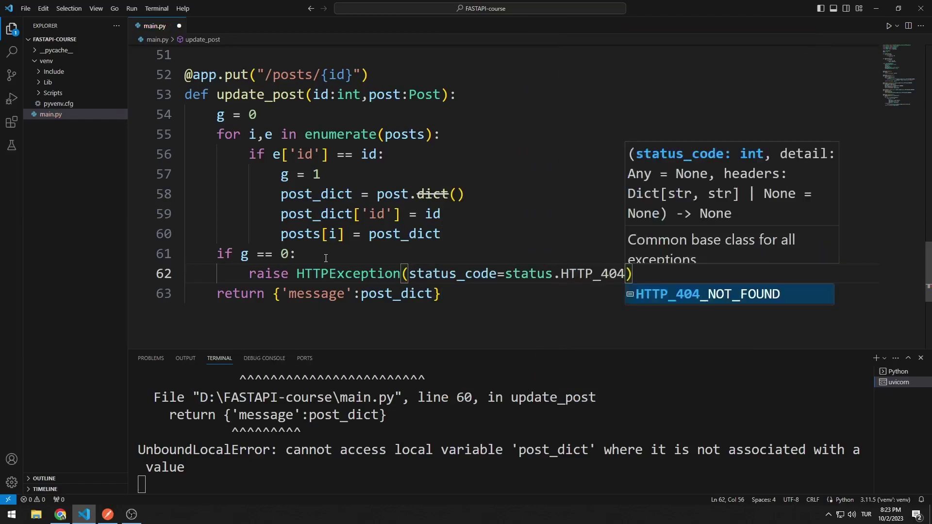
key("Tab")
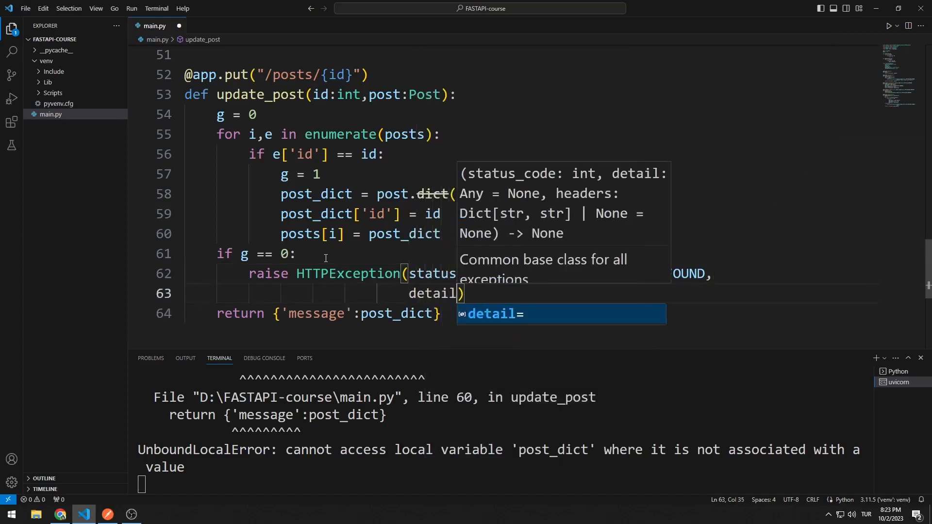
type("=f\"{}\"")
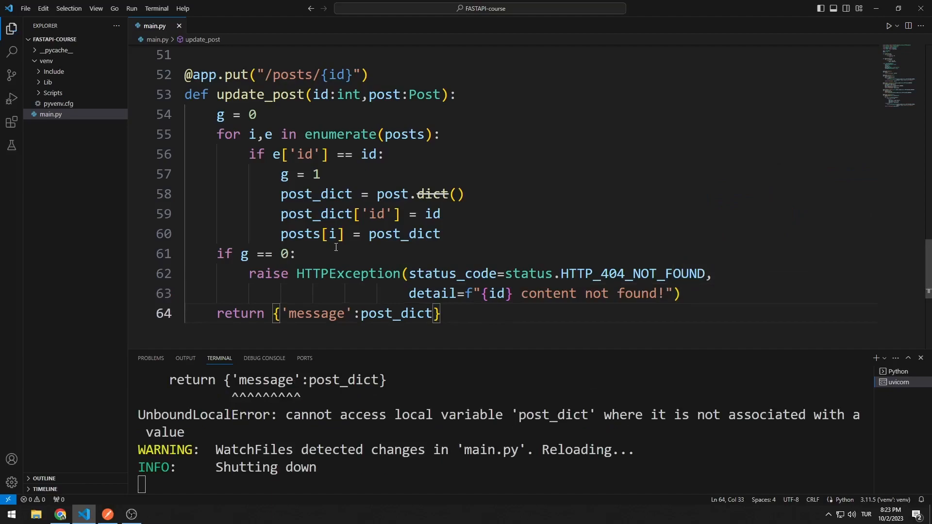
left_click(107, 514)
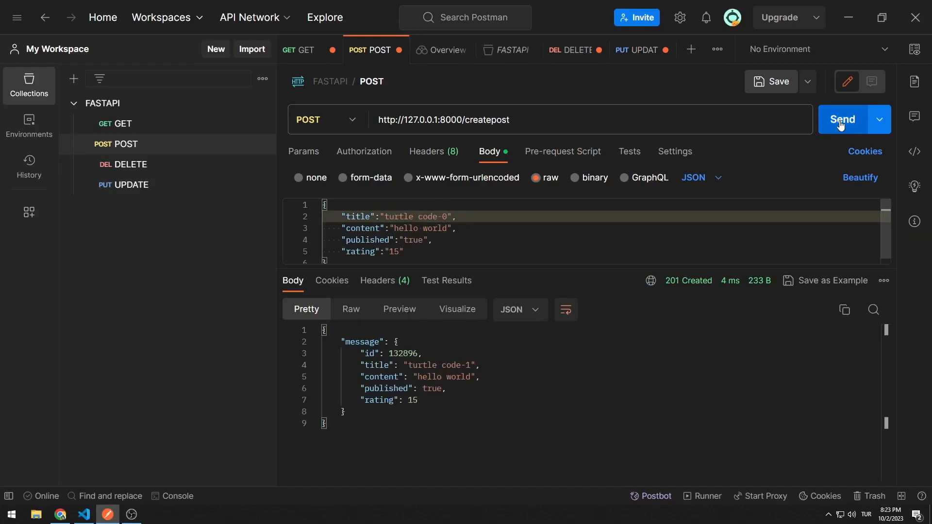
- Send the /createpost request to recreate turtle code-0 and turtle code-1 with 201 Created
left_click(842, 120)
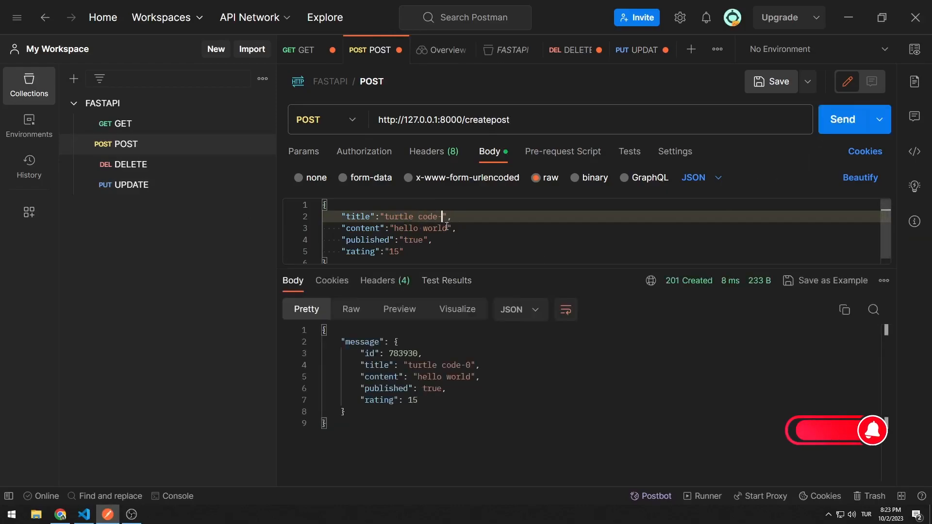
left_click(842, 120)
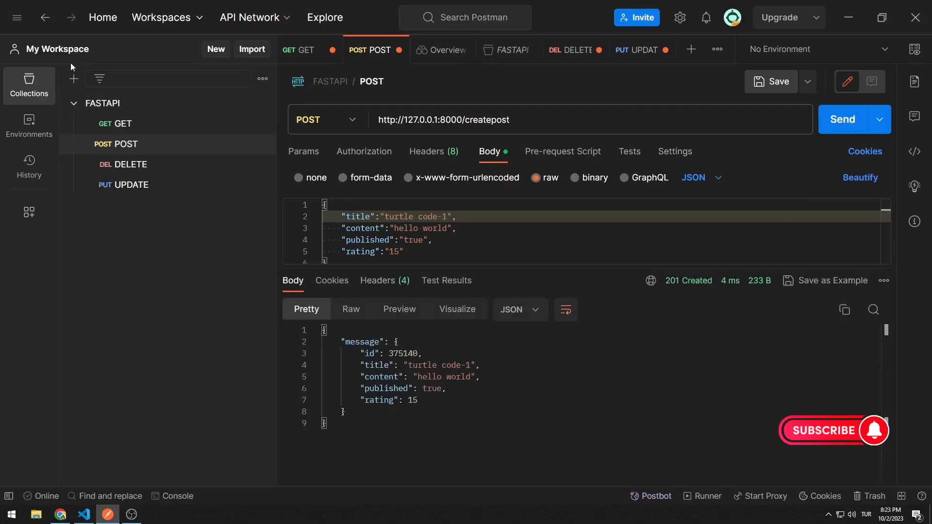
left_click(298, 51)
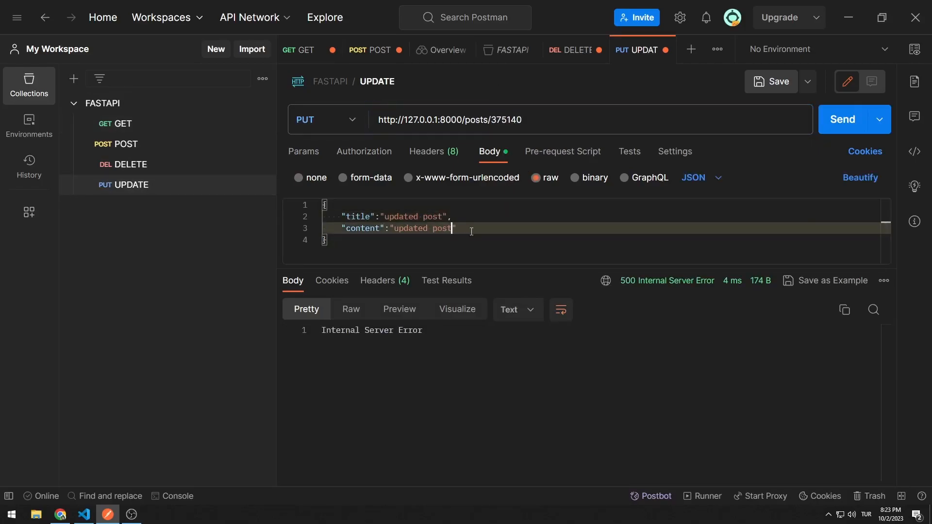
- PUT "updated post" to posts 375140 and 783930, then refresh the GET posts list to confirm
left_click(842, 120)
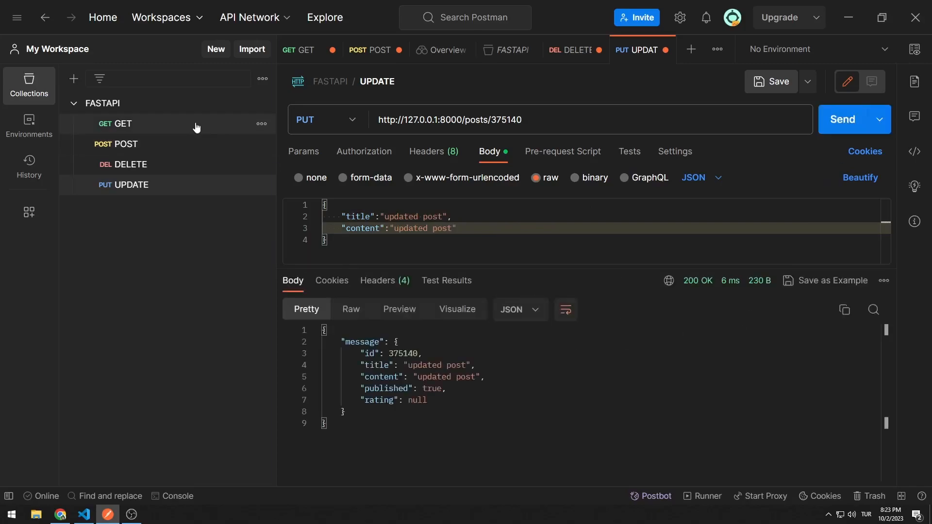
left_click(298, 50)
type("78393")
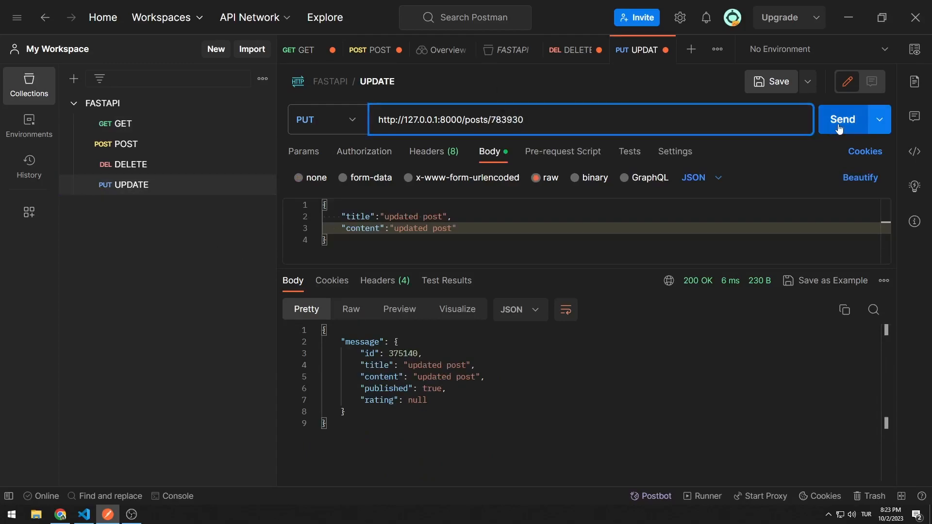
left_click(298, 51)
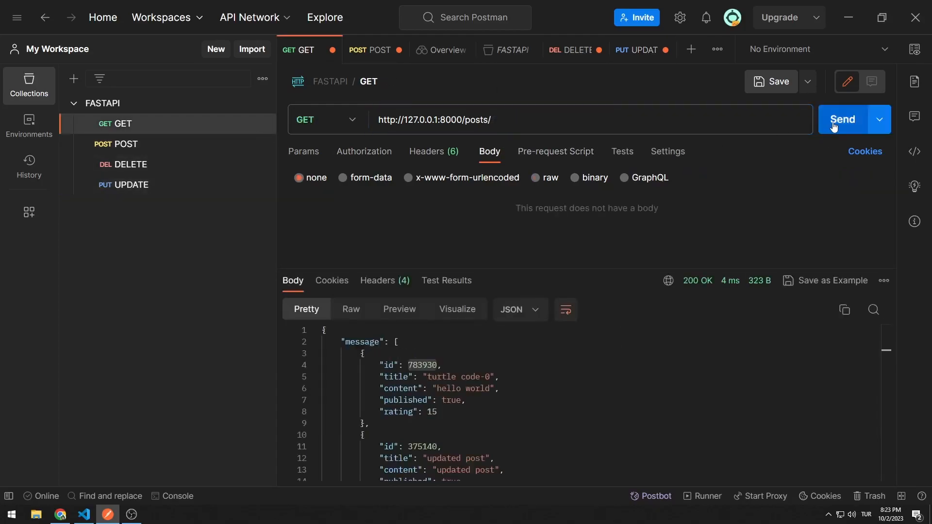
left_click(843, 119)
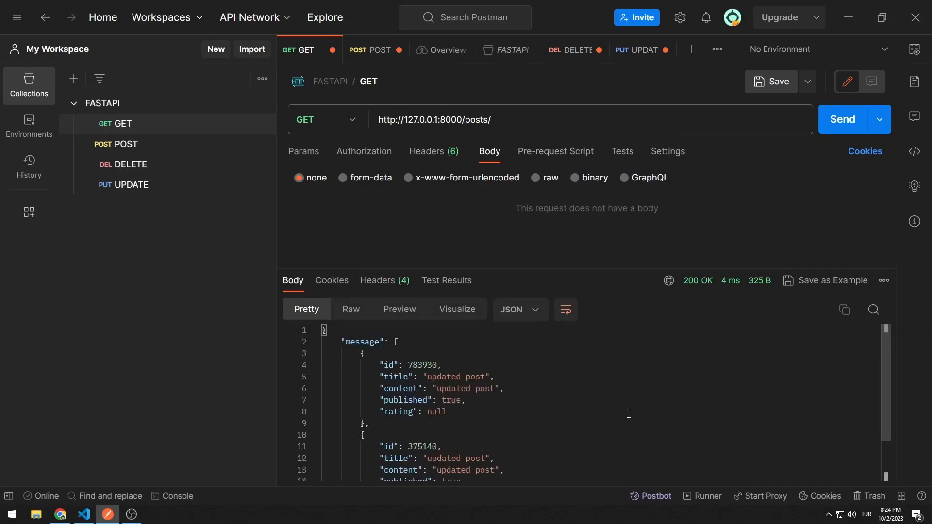
mouse_move(175, 191)
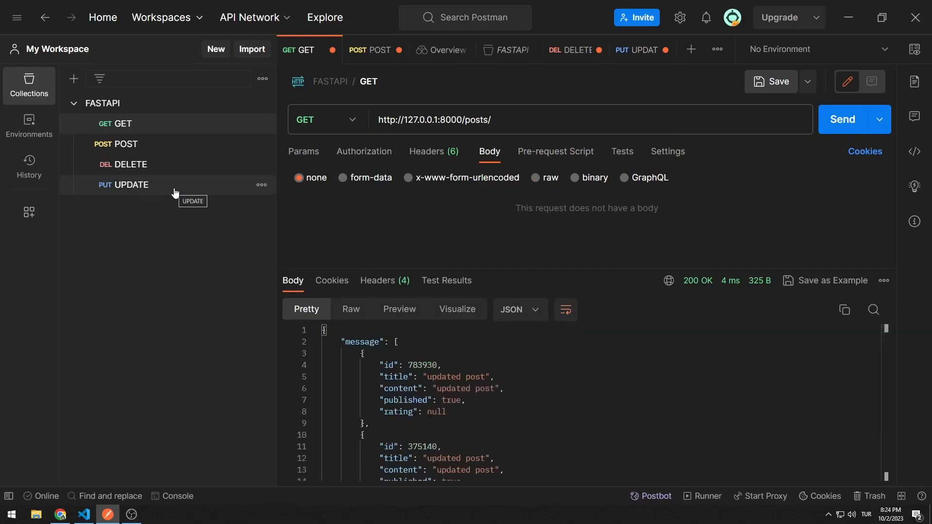
left_click(134, 184)
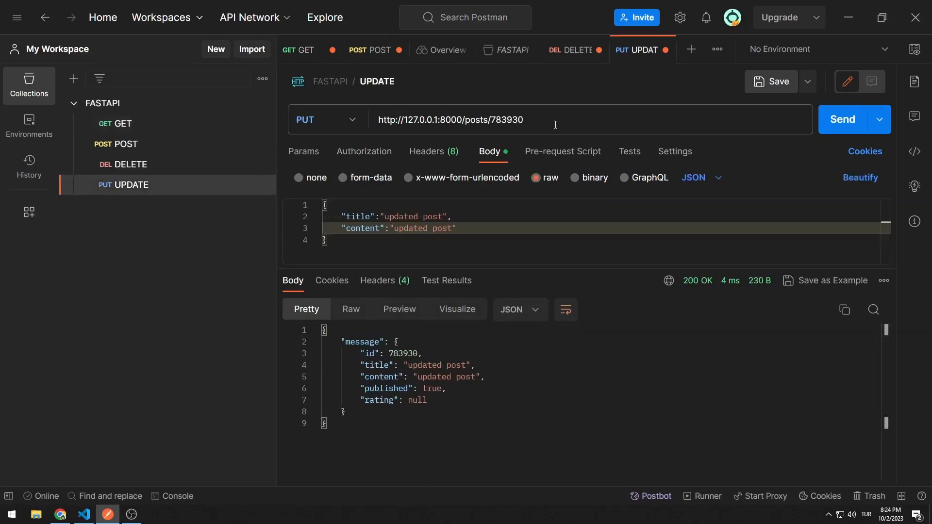
- PUT to nonexistent post 783930124 and receive 404 "783930124 content not found!"
type("124")
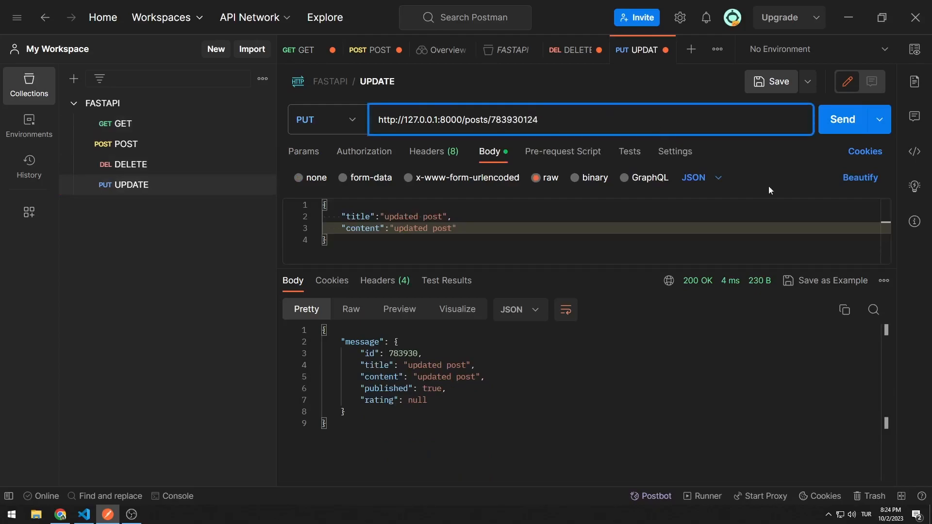
left_click(843, 119)
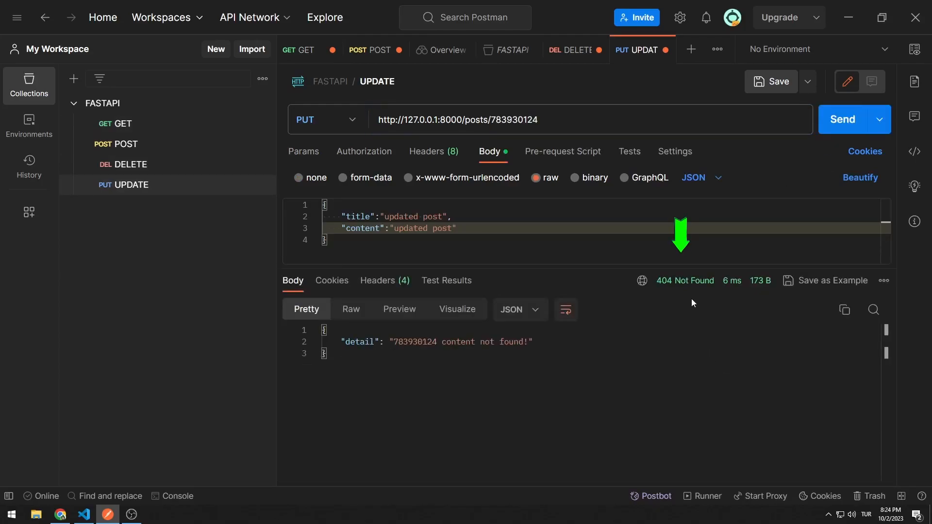
mouse_move(685, 288)
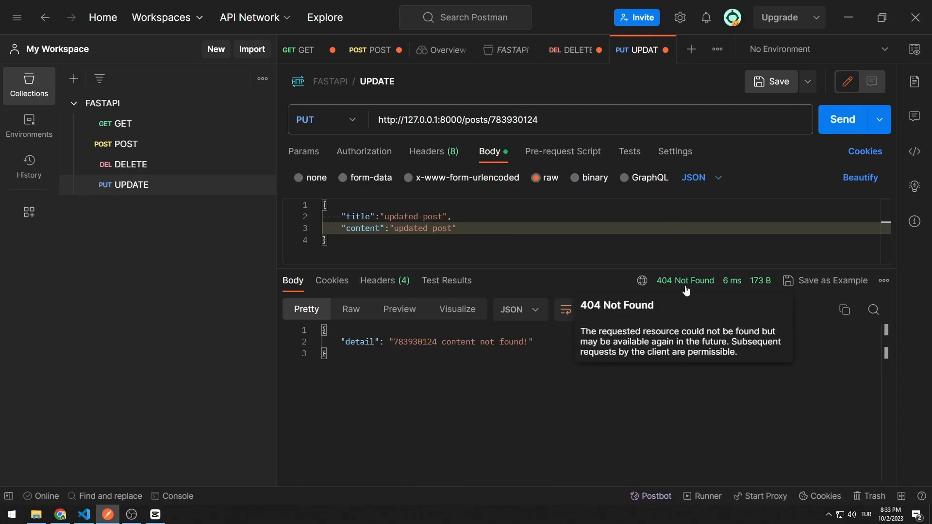
left_click(298, 50)
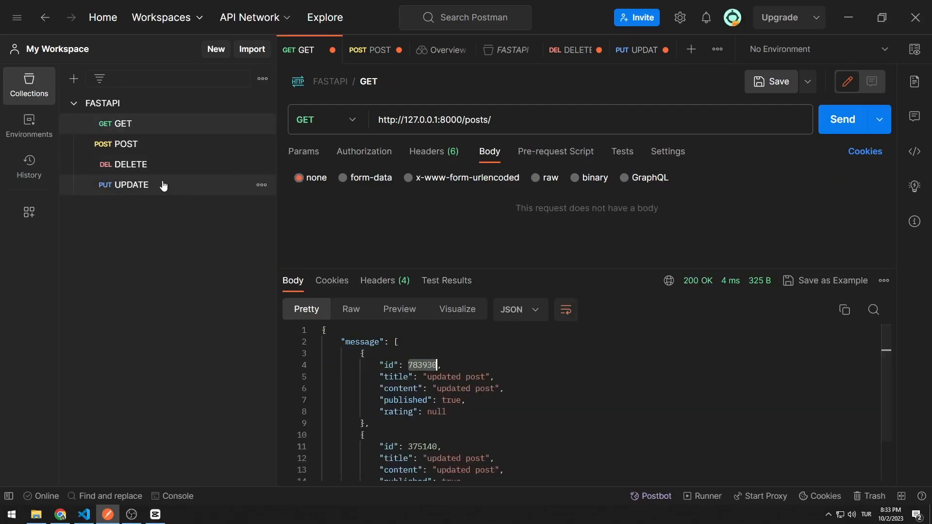
- Add "published": false to the update body, send it for post 783930 and confirm in the list
left_click(641, 50)
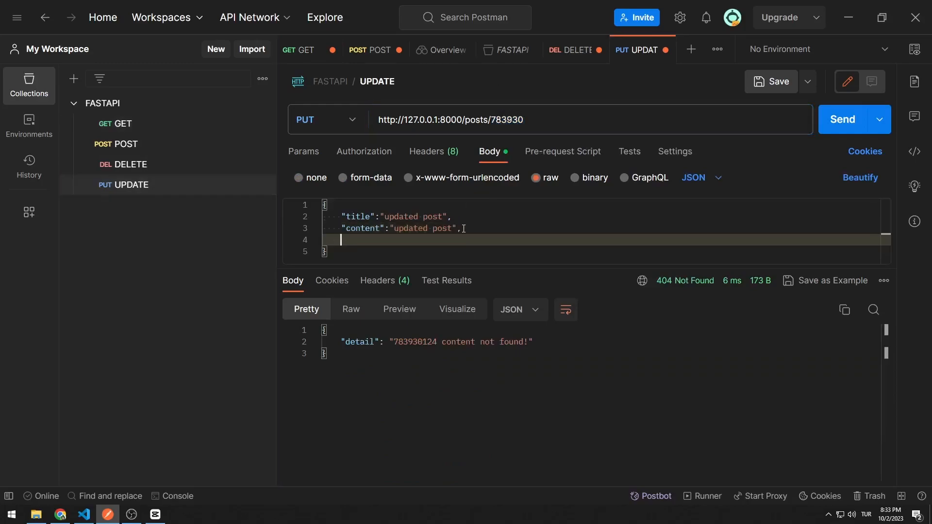
type("\"publ\"")
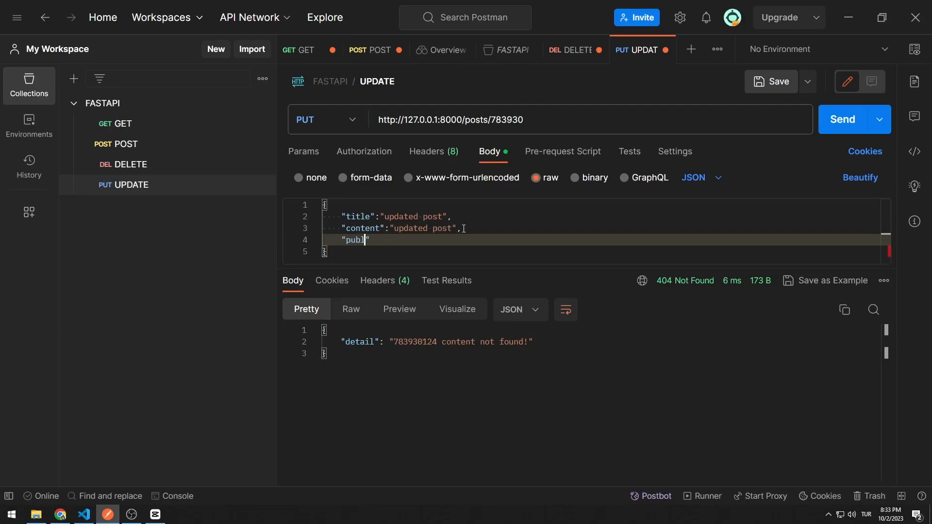
type("ished\":")
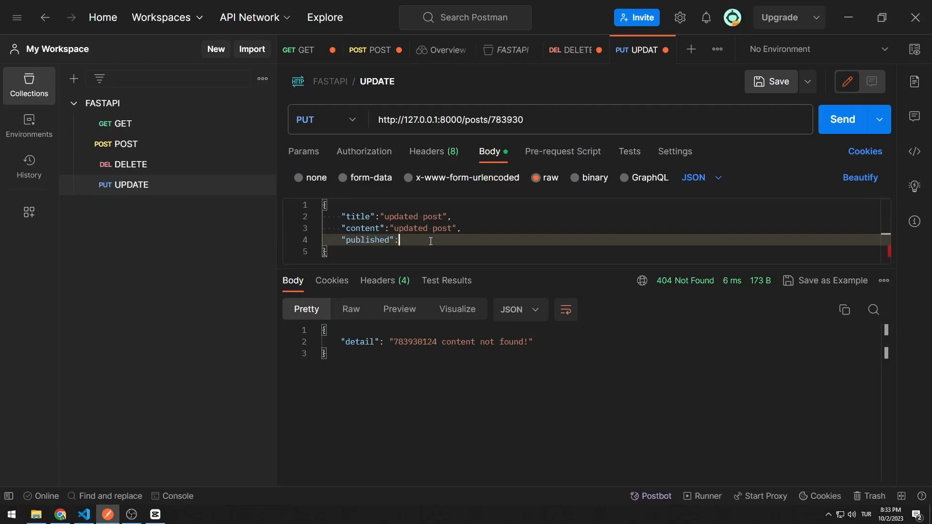
type("false")
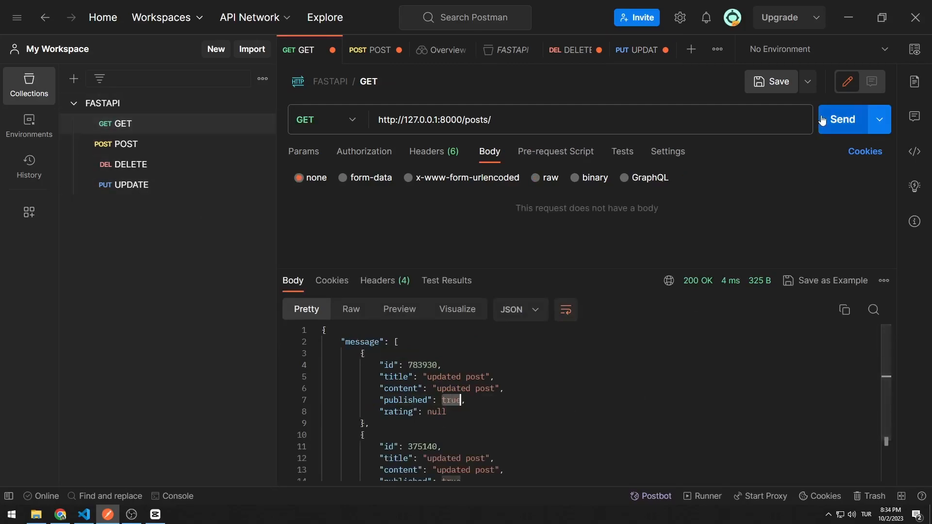
left_click(843, 119)
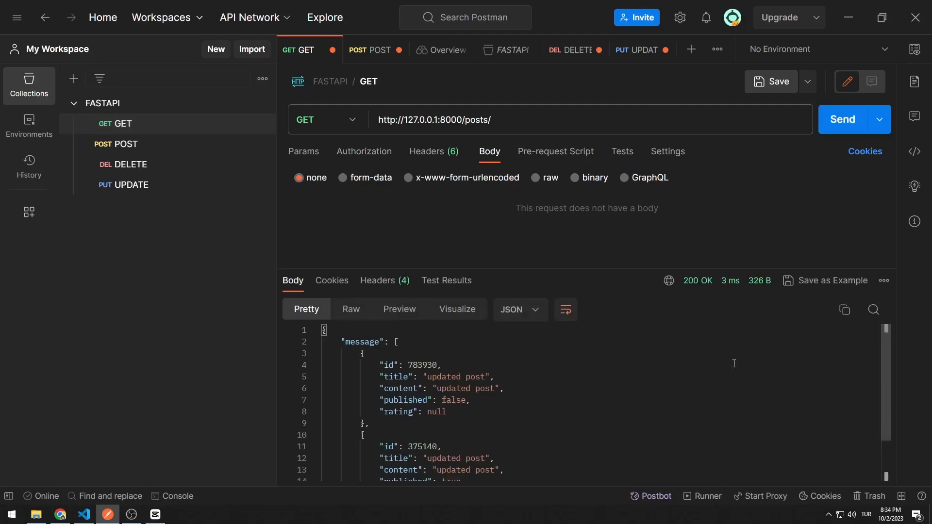
scroll("down", 3)
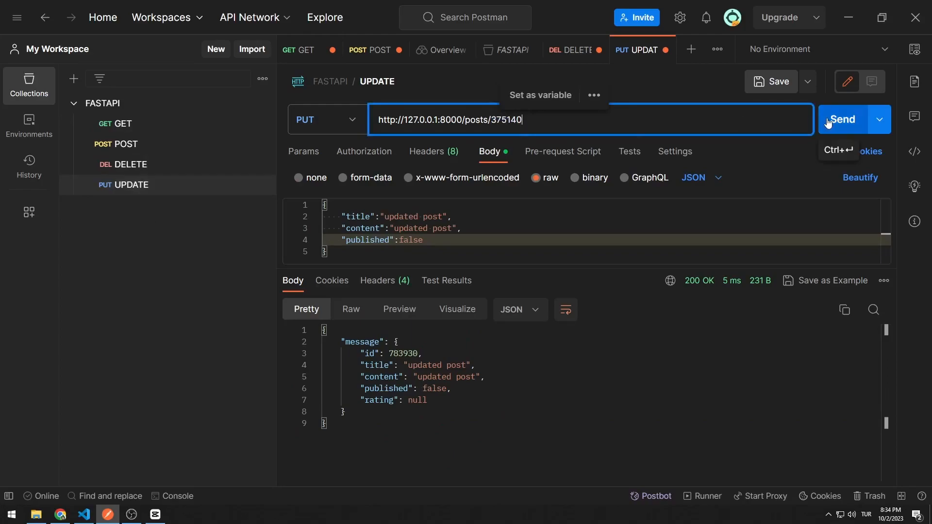
- Send the same published false update for post 375140 and refresh the posts list
left_click(303, 51)
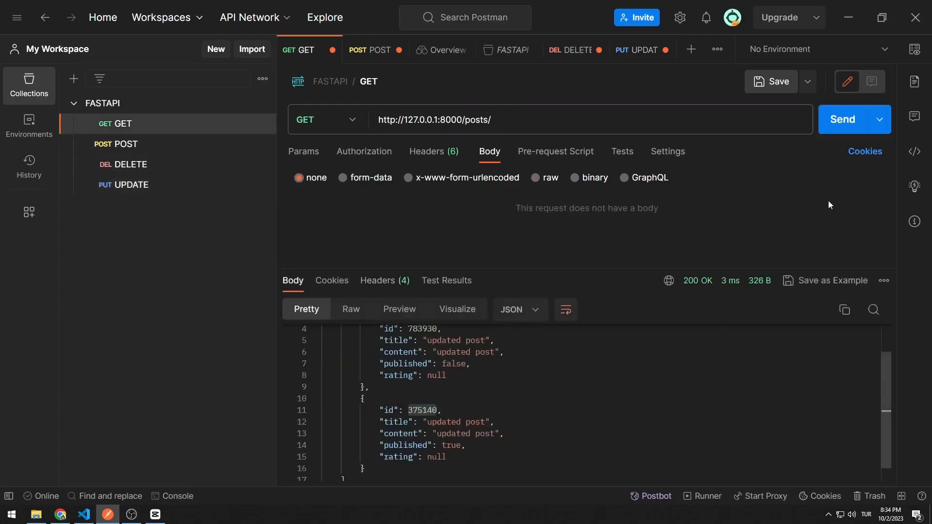
left_click(842, 119)
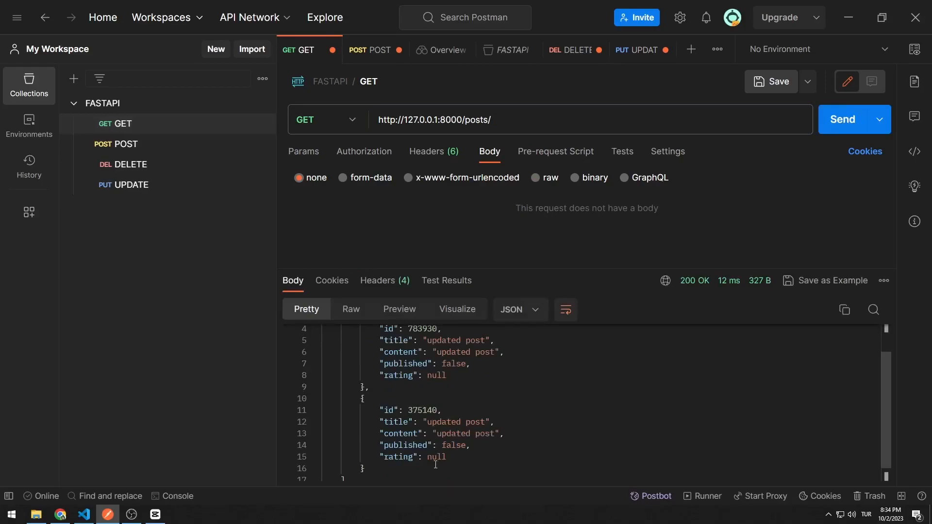
- Change published to true for post 375140, send it, and confirm in the refreshed posts list
left_click(643, 50)
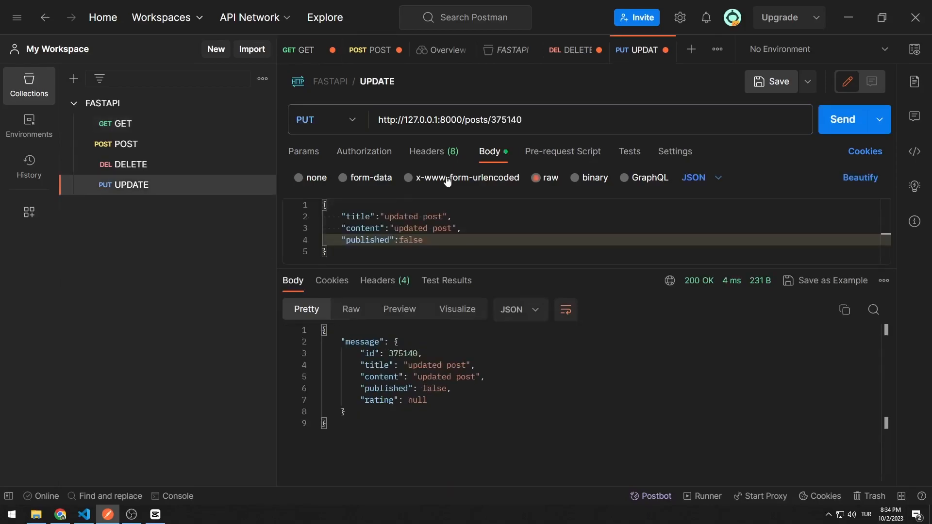
type("t")
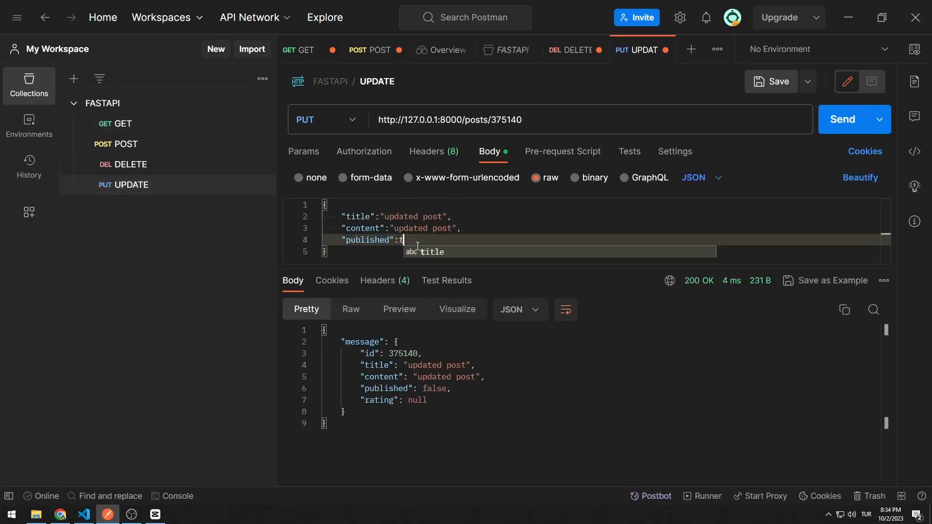
type("rue")
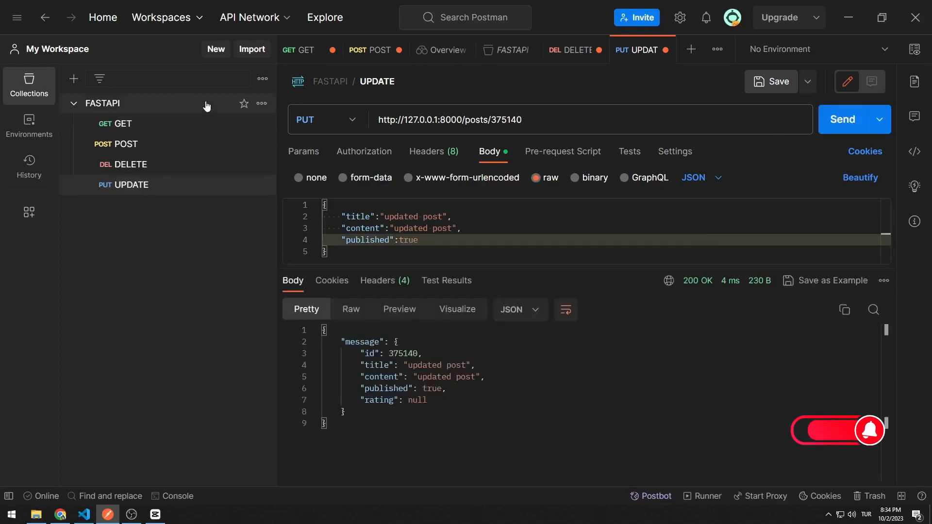
left_click(299, 51)
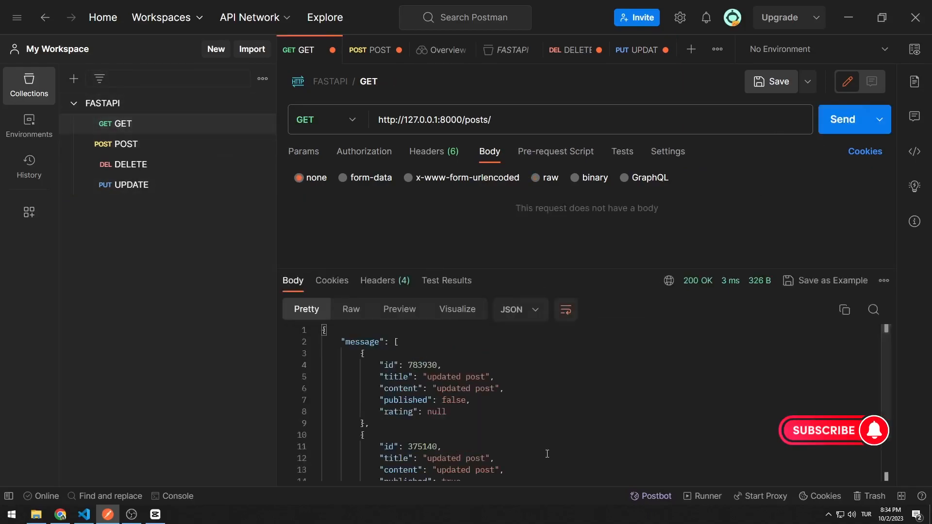
scroll("down", 3)
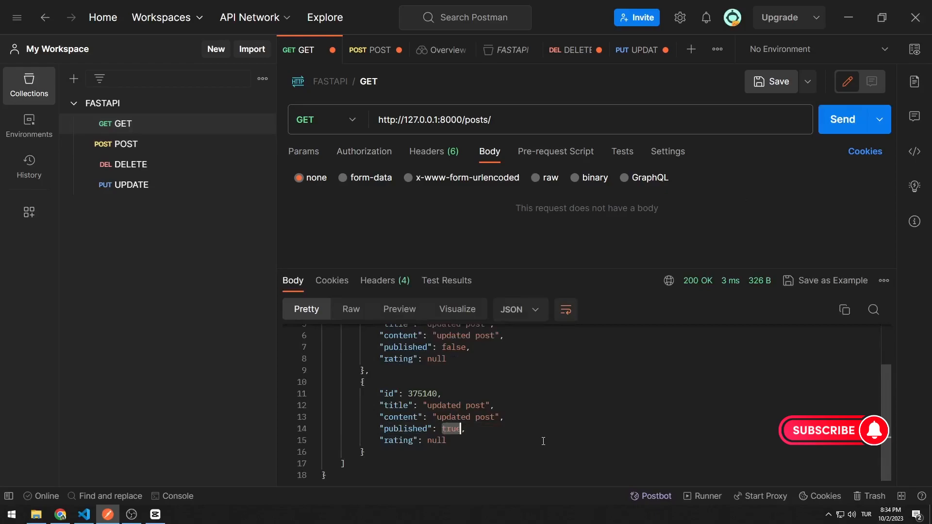